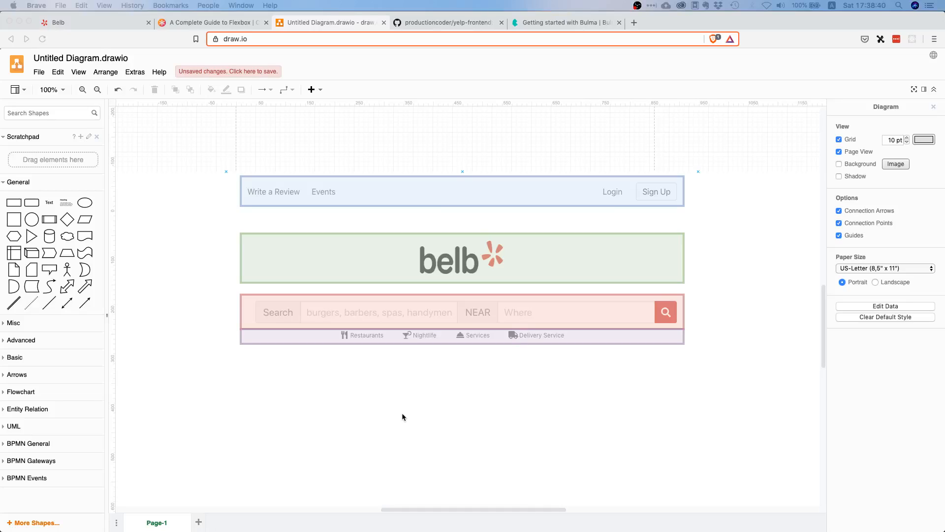
pyautogui.moveTo(424, 430)
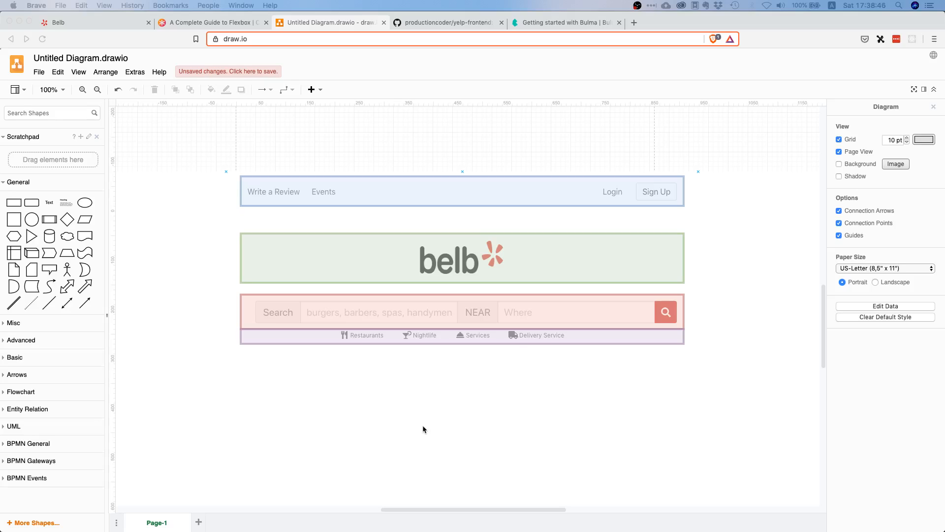
pyautogui.moveTo(667, 265)
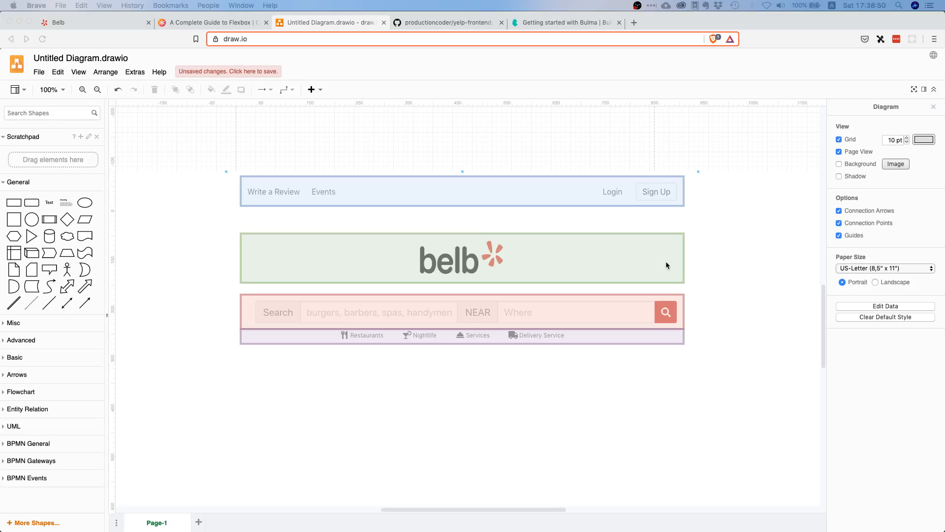
pyautogui.moveTo(564, 208)
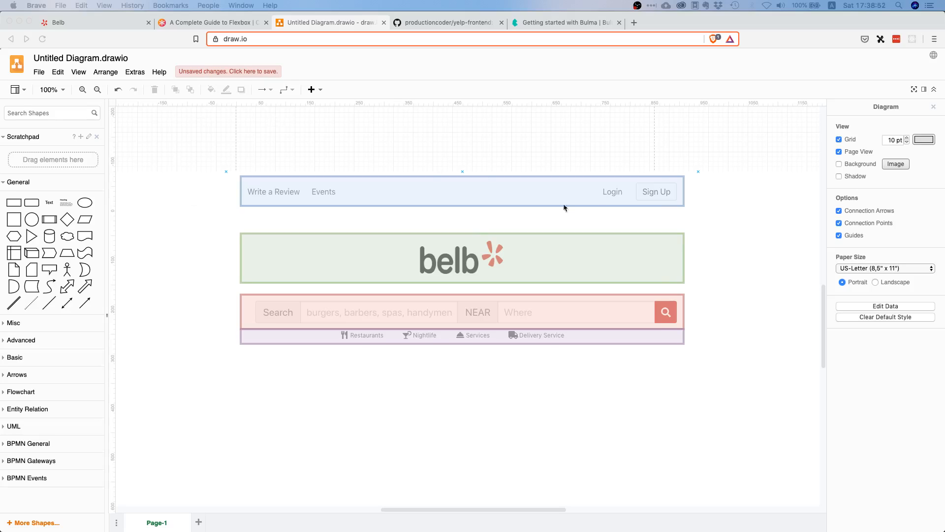
pyautogui.moveTo(652, 234)
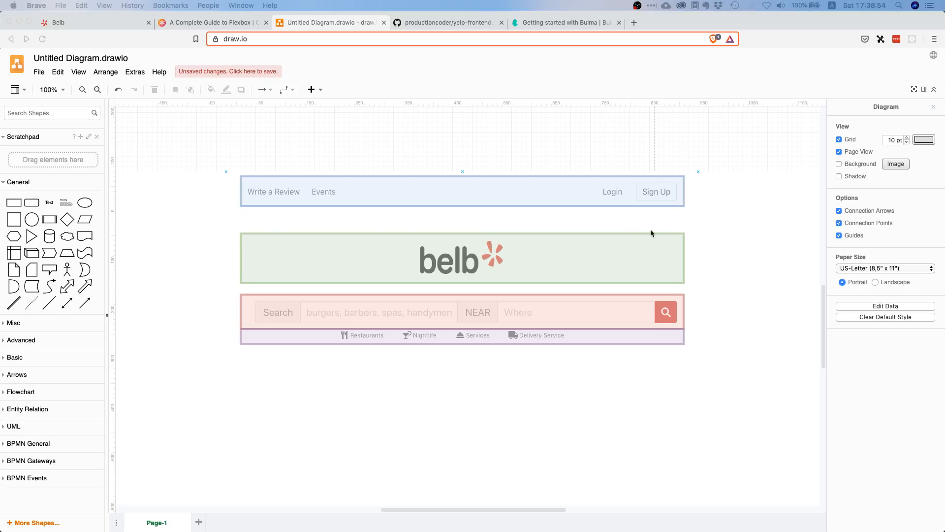
pyautogui.moveTo(590, 275)
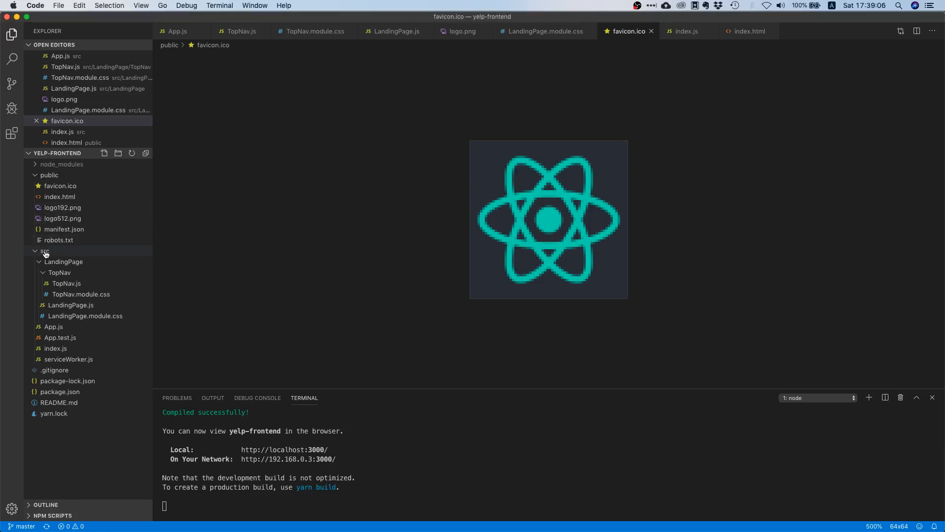
# Create a src/assets folder holding logo.png and open LandingPage.js.
pyautogui.click(45, 251)
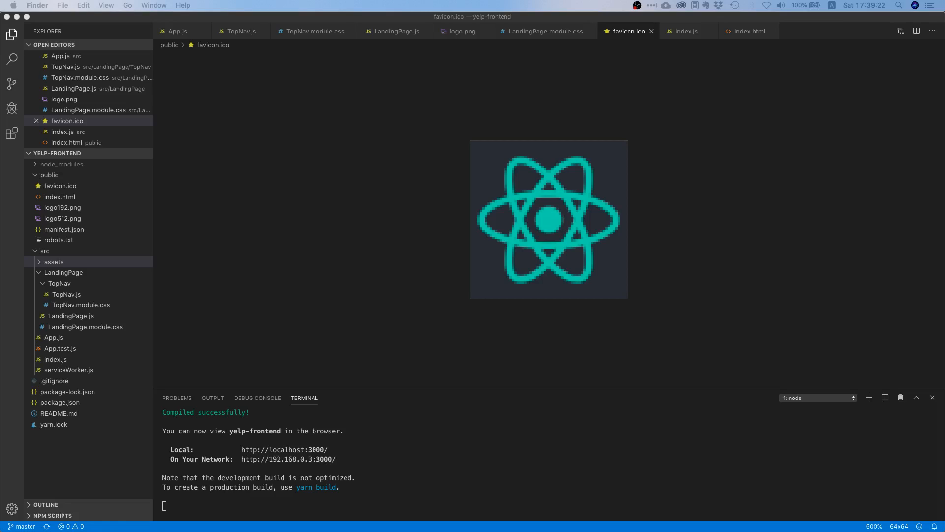
pyautogui.click(61, 272)
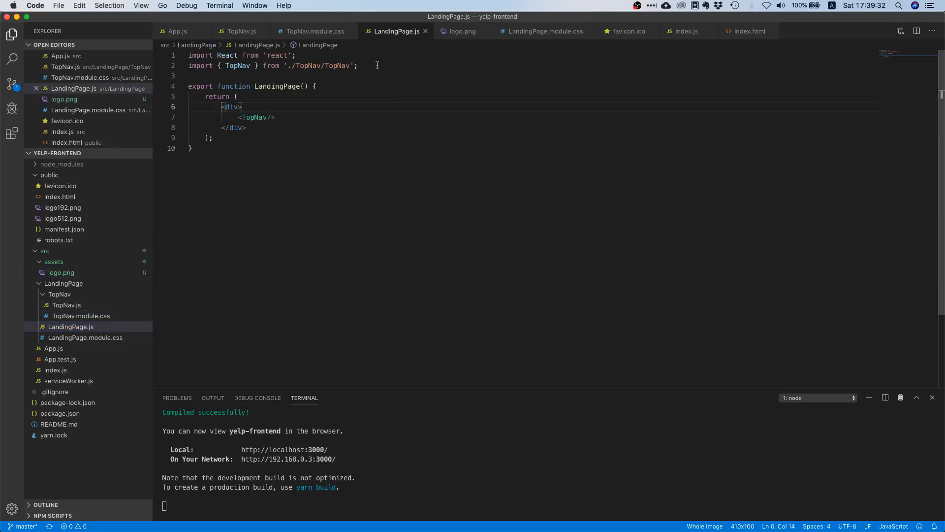
# Add import logo from '../assets/logo.png'; to LandingPage.js.
pyautogui.write('import')
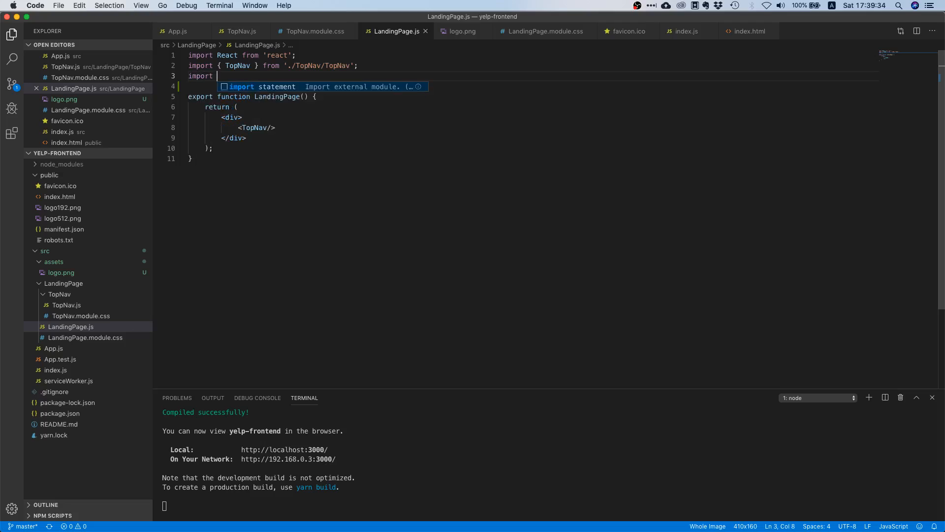
pyautogui.write('logo')
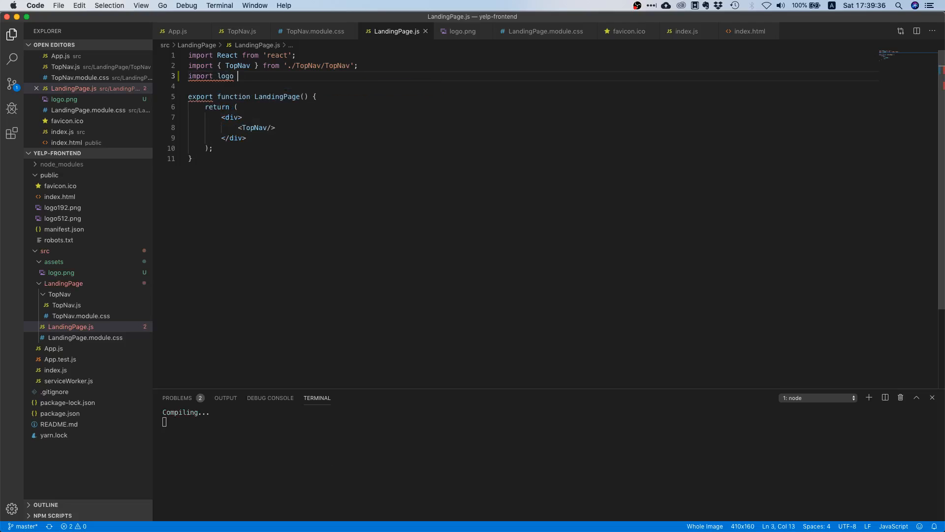
pyautogui.write("from '..'")
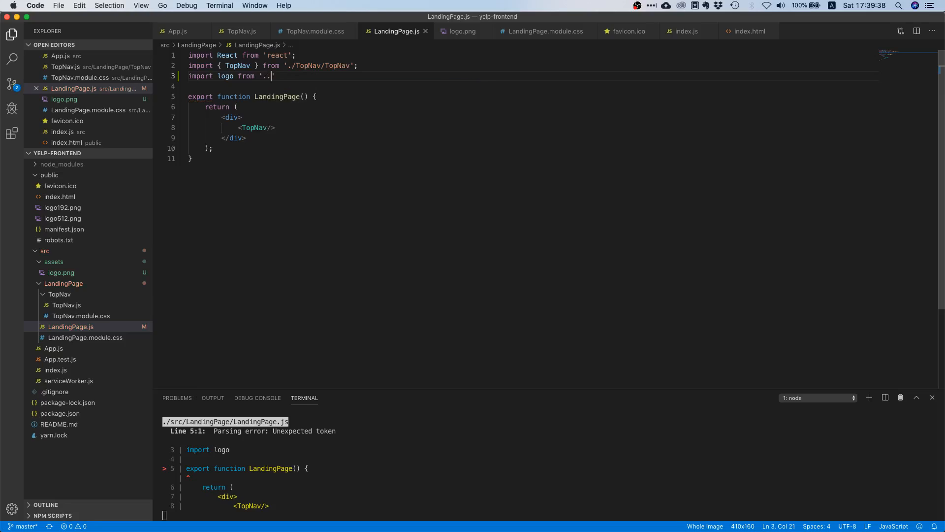
pyautogui.write('/assets')
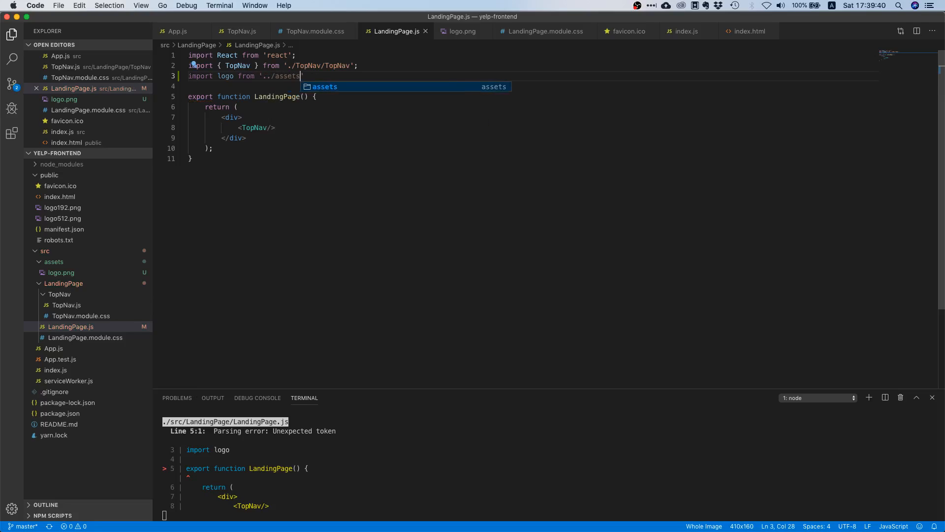
pyautogui.write('/logo.')
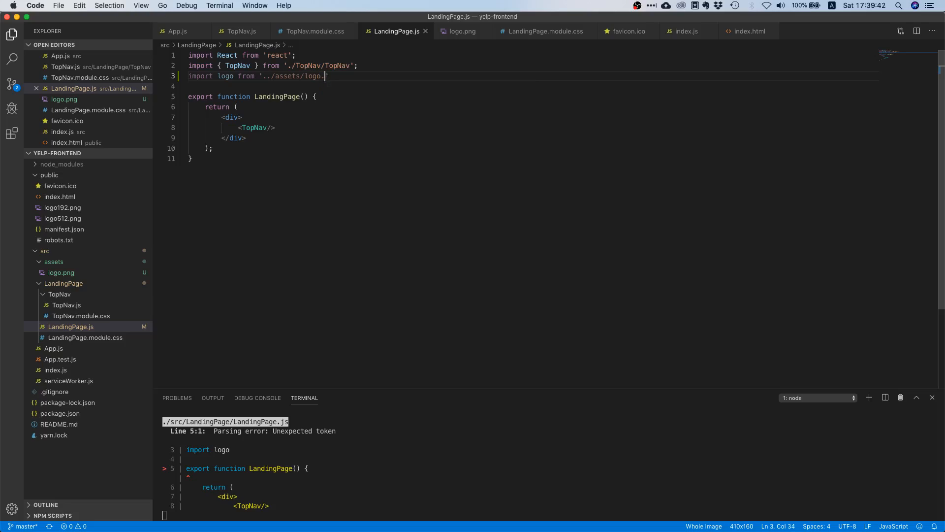
pyautogui.write("png';")
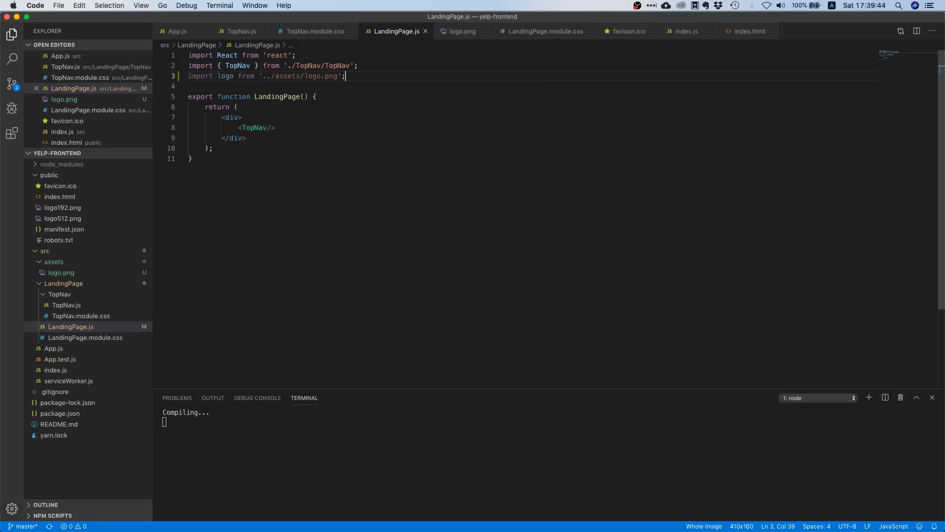
# Add import styles from './LandingPage.module.css' below it.
pyautogui.write("import styles from './Landin'")
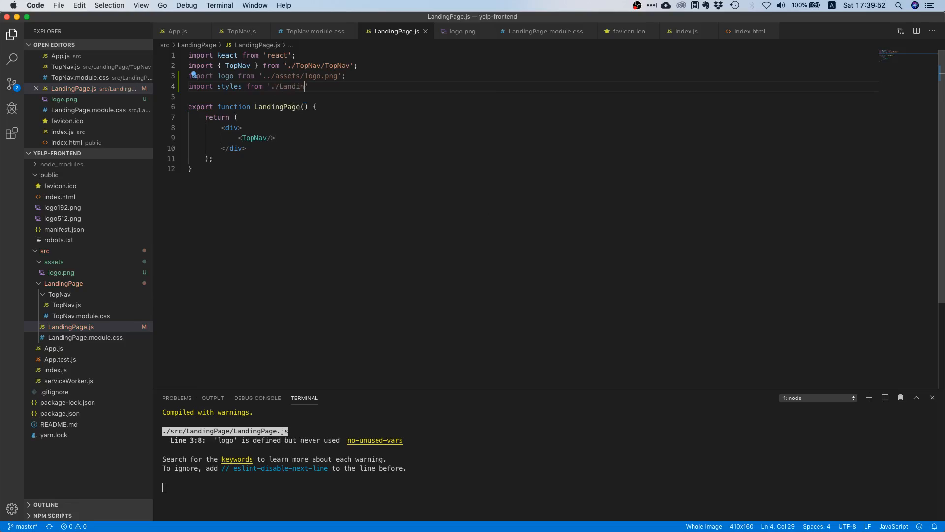
pyautogui.write('g')
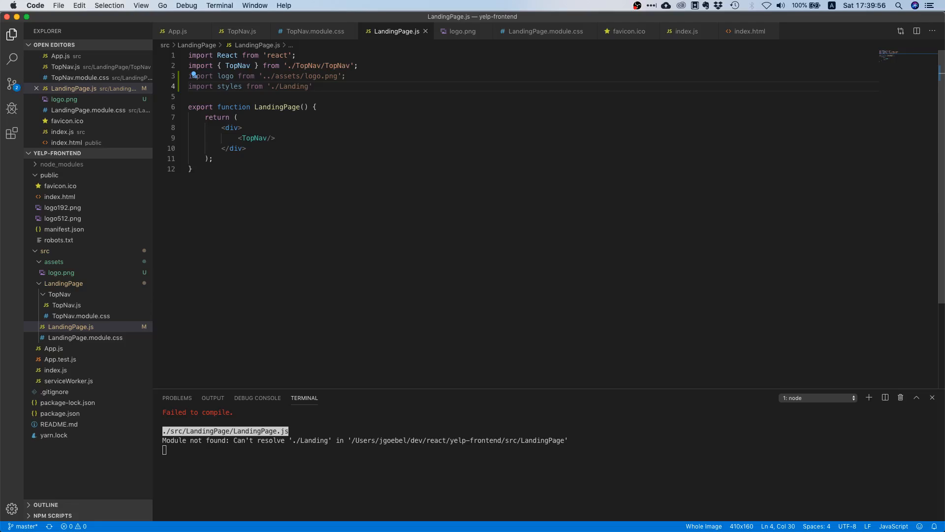
pyautogui.write('.module')
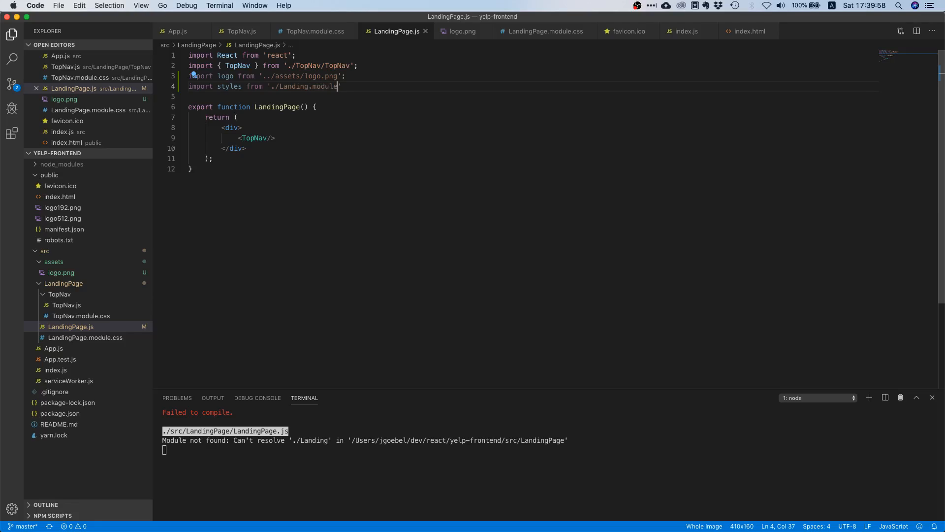
pyautogui.write(".css'")
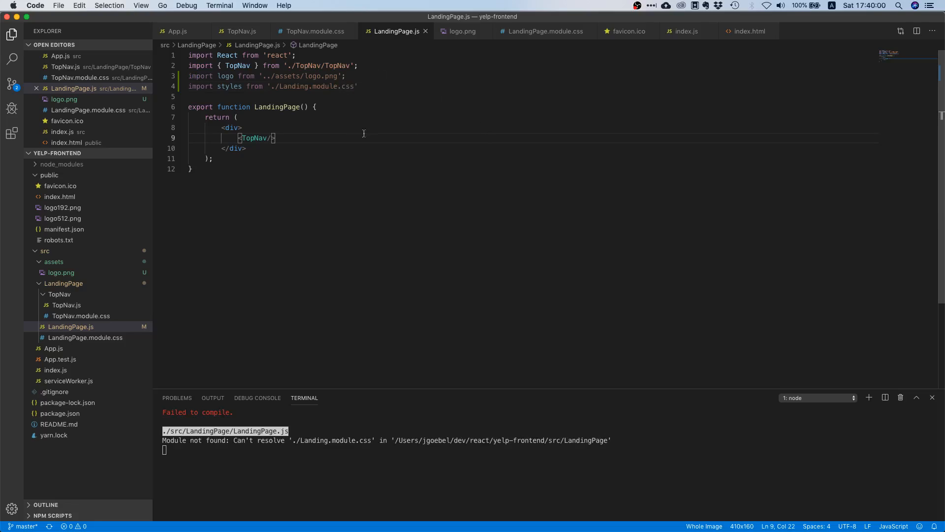
pyautogui.moveTo(327, 154)
pyautogui.write('<')
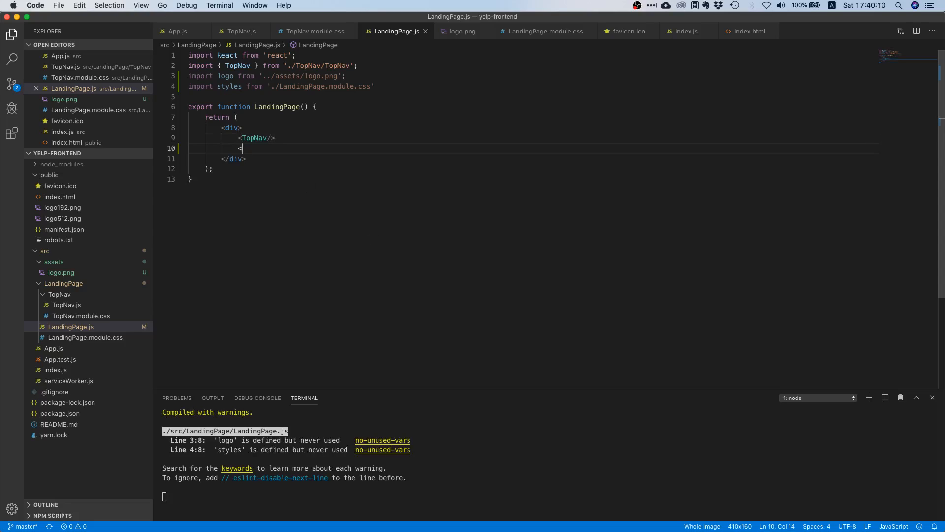
# Add <img src={logo} className={styles.logo} alt='logo'/> right after <TopNav/>.
pyautogui.write('img src={')
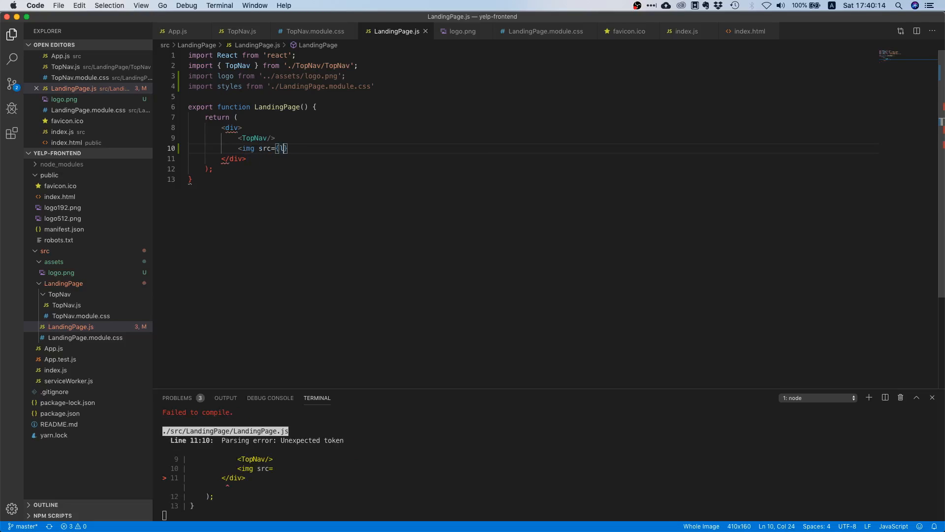
pyautogui.write('logo')
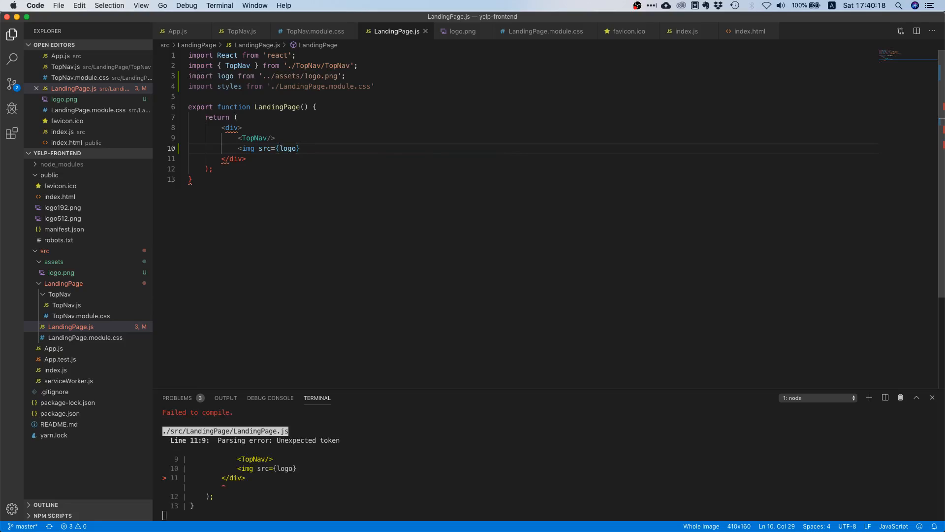
pyautogui.write('className=')
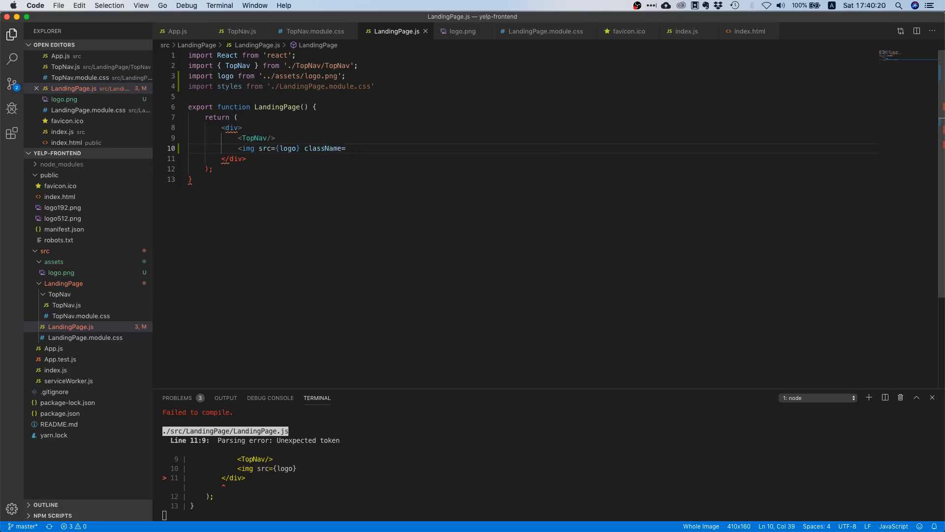
pyautogui.write('{styles.logo')
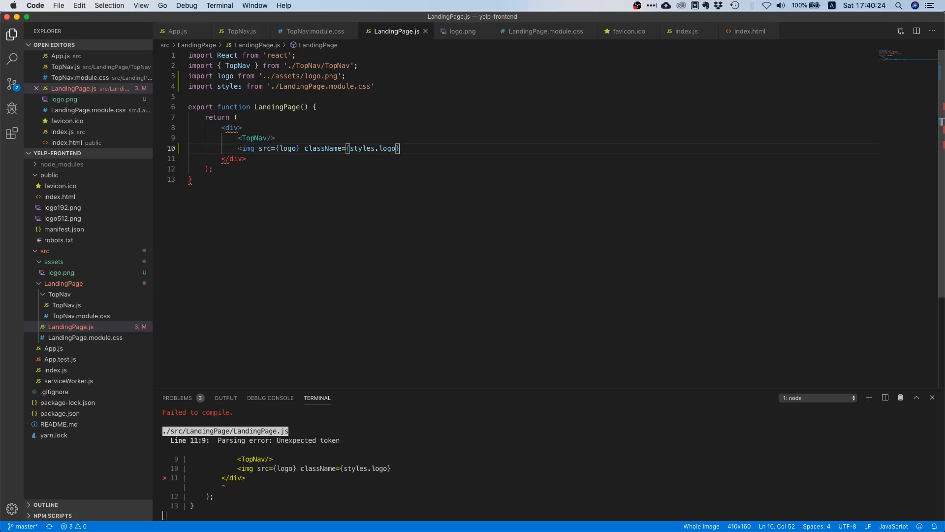
pyautogui.write('/>')
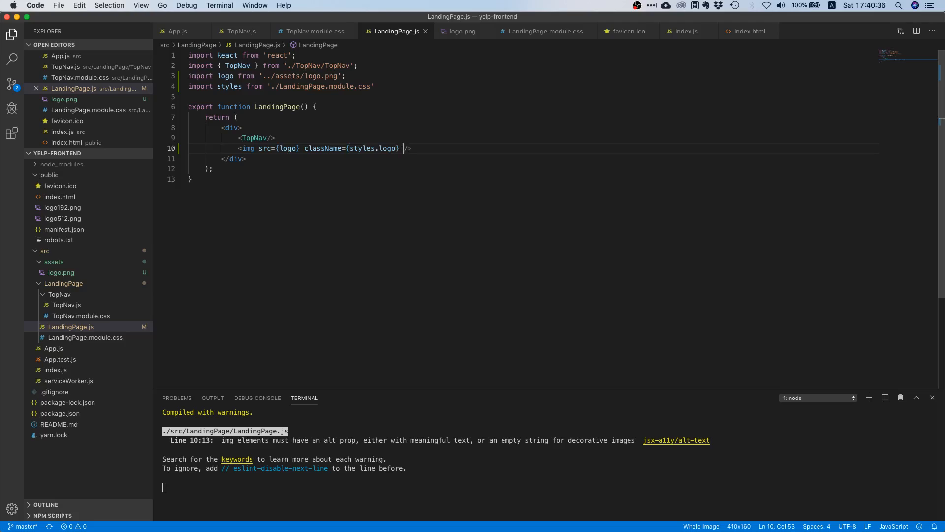
pyautogui.write("alt=''")
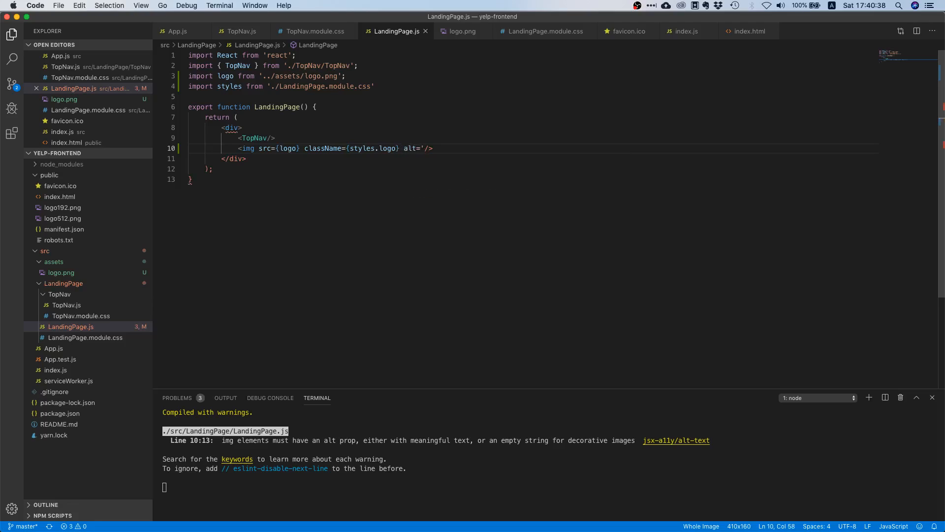
pyautogui.write('logo')
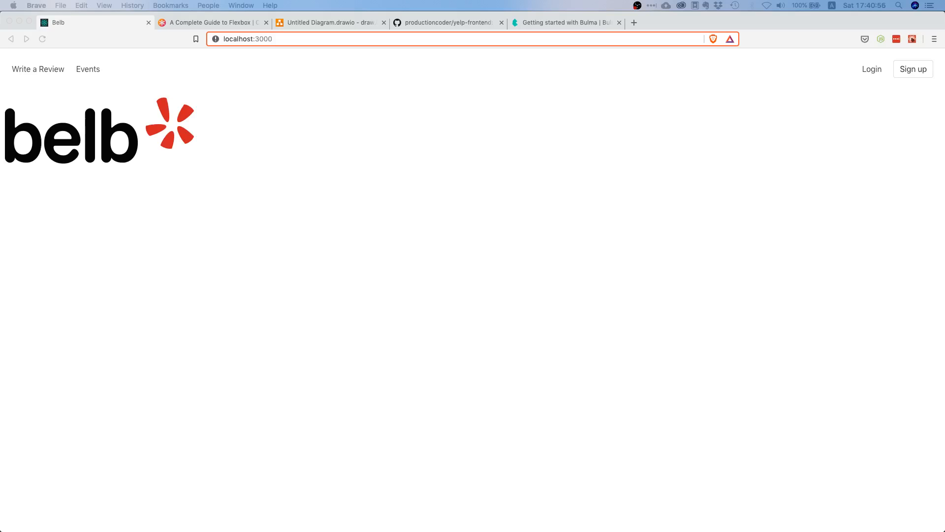
# Inspect the logo rectangle in the draw.io mockup, then return to VS Code.
pyautogui.click(328, 23)
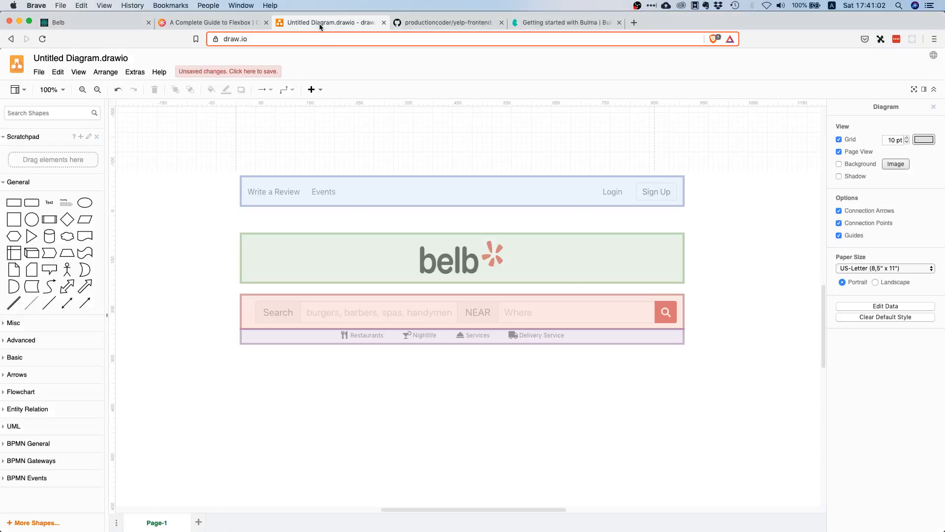
pyautogui.click(461, 258)
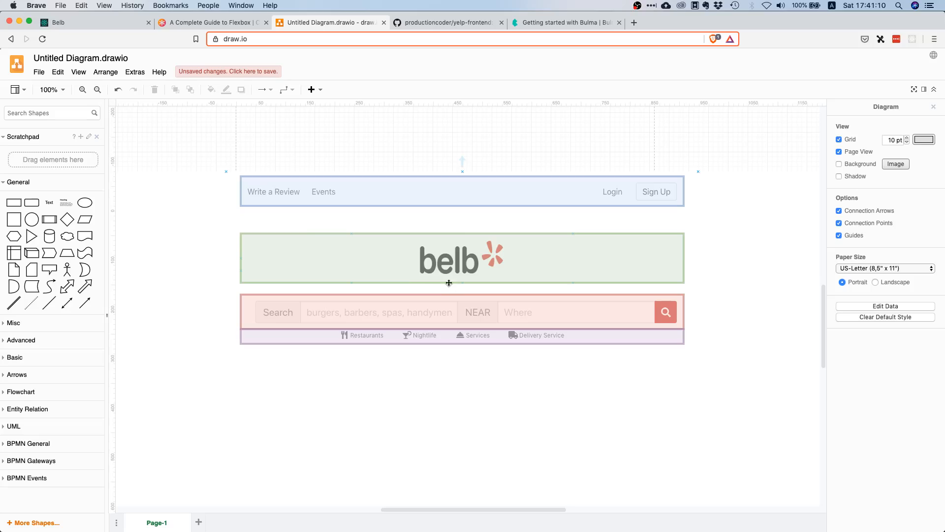
pyautogui.click(90, 22)
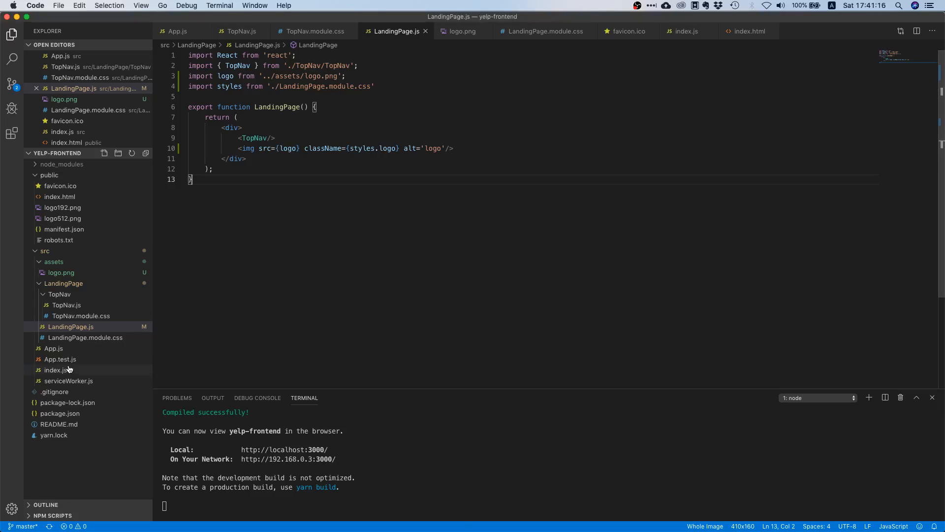
# Write a .logo rule with width: 180px and height: 80px in LandingPage.module.css.
pyautogui.click(85, 337)
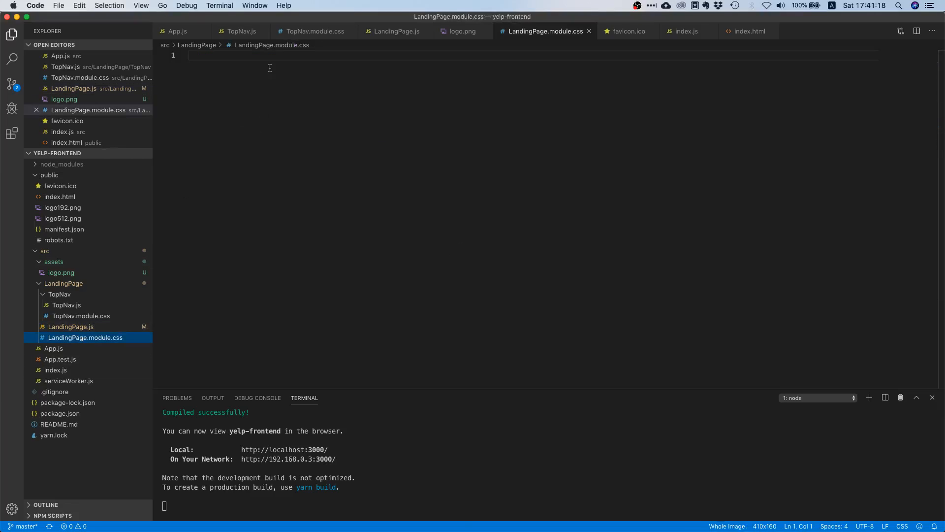
pyautogui.write('.logo {')
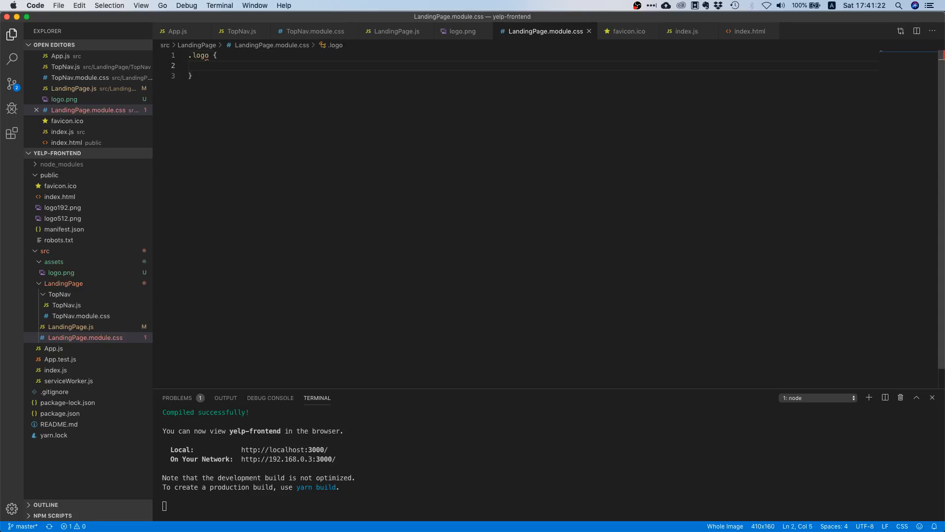
pyautogui.write('width')
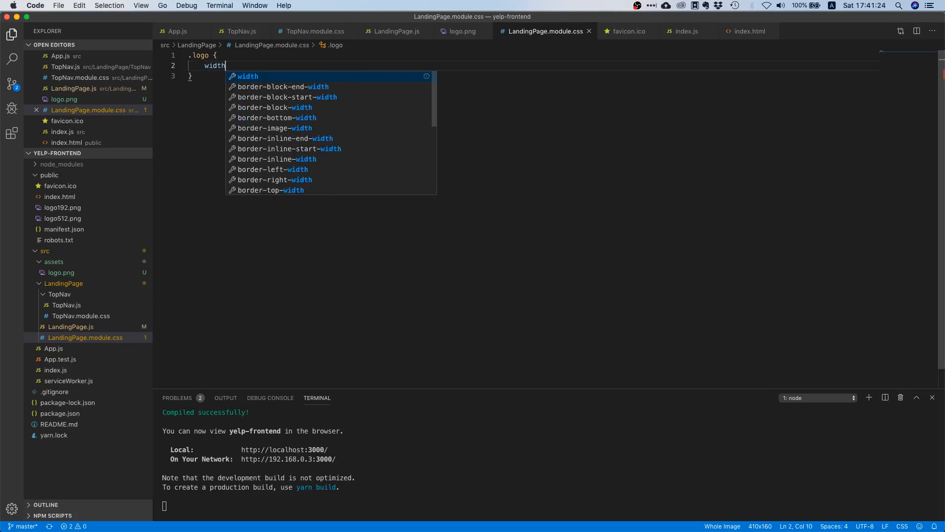
pyautogui.write(': 180px;')
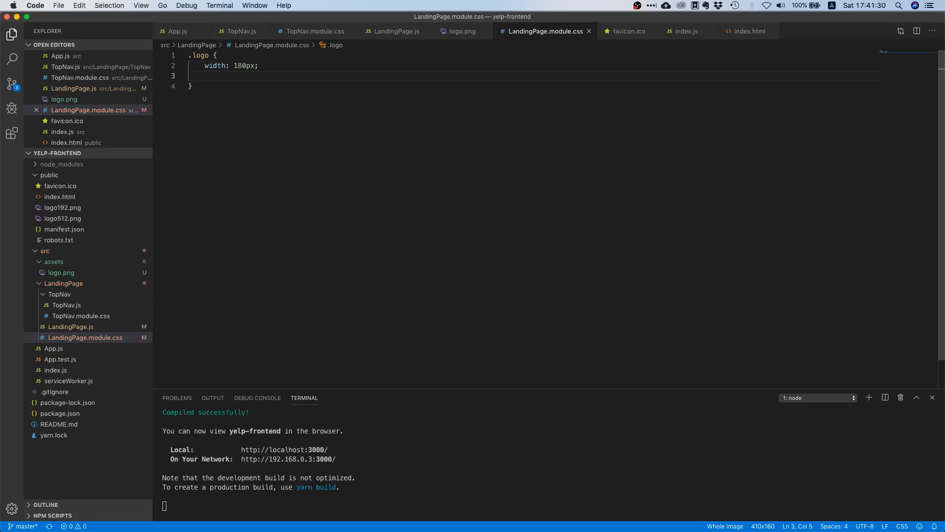
pyautogui.write('height: 80px;')
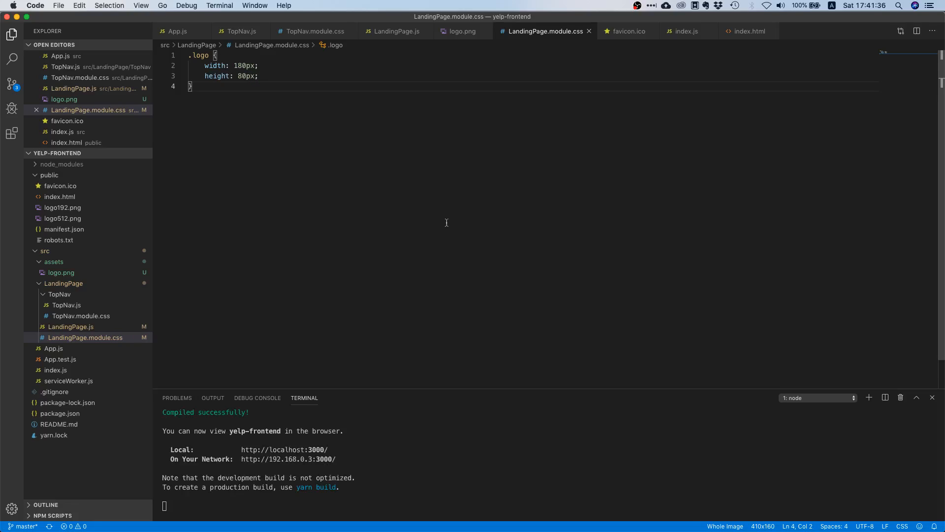
pyautogui.moveTo(489, 205)
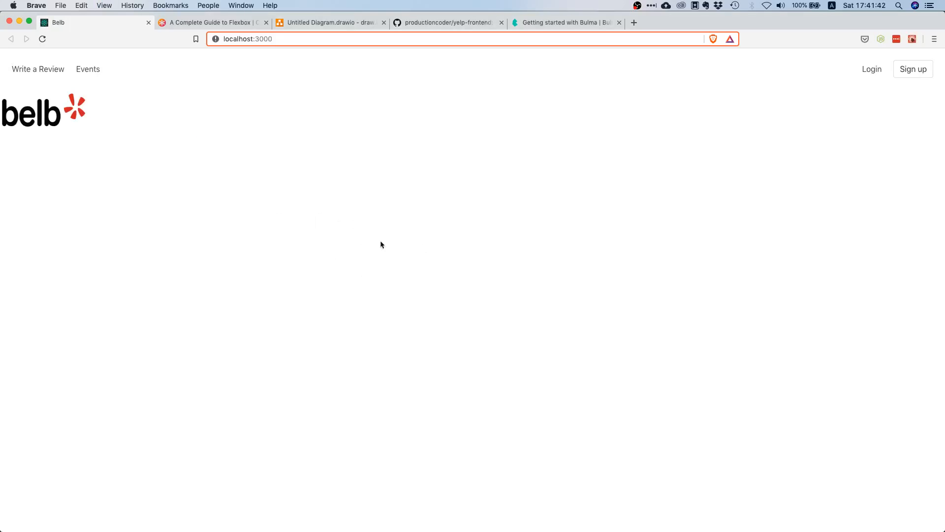
pyautogui.moveTo(27, 120)
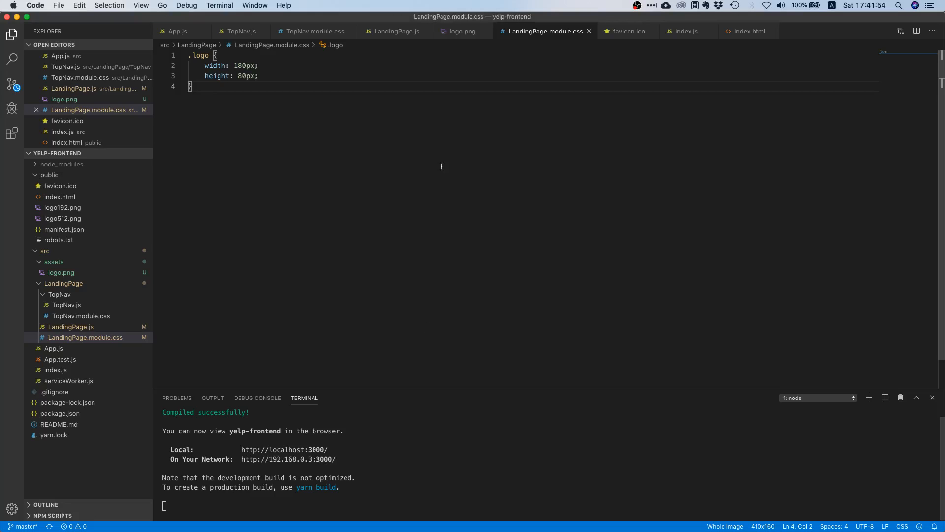
# Add margin: 50px 0; to the .logo rule.
pyautogui.write('m')
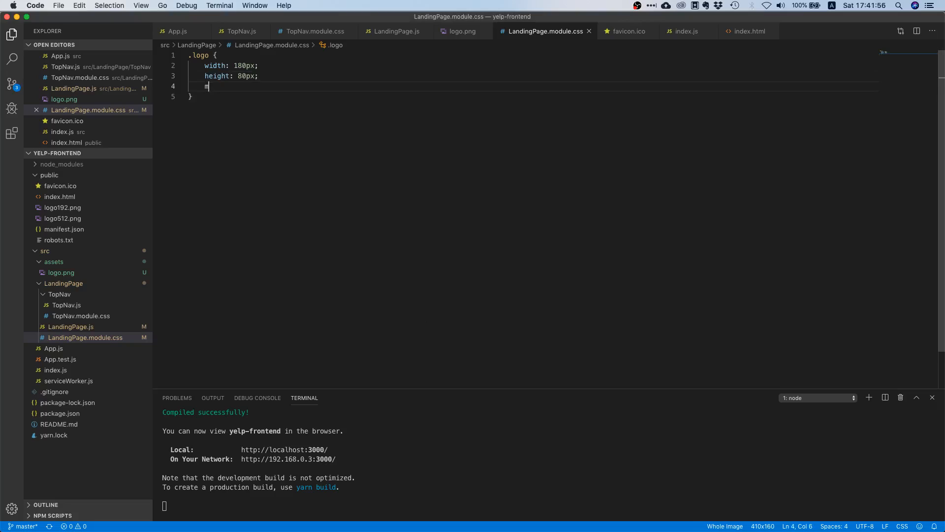
pyautogui.write('argin: 50px 0;')
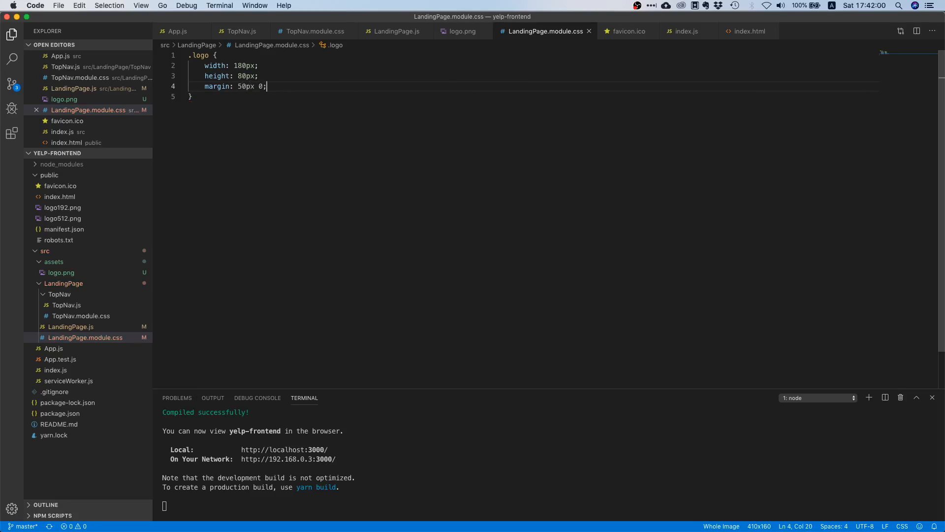
pyautogui.click(192, 97)
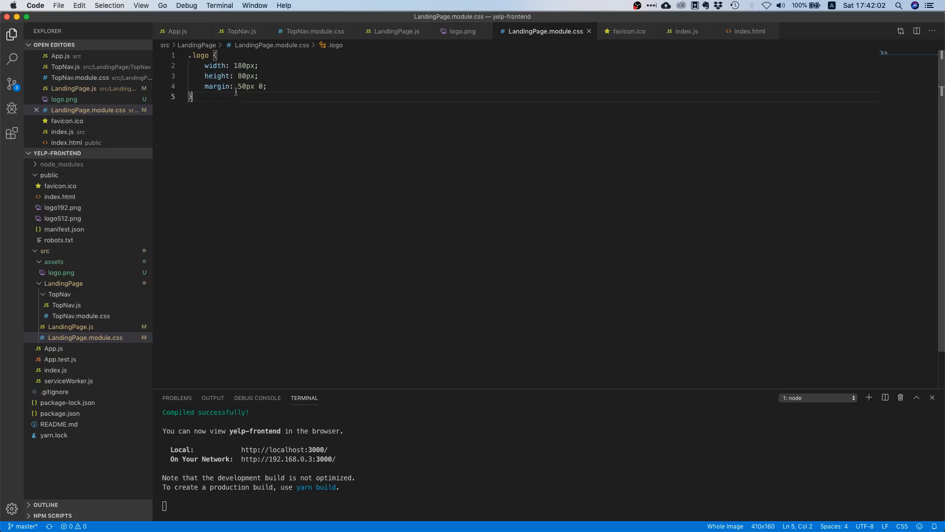
pyautogui.moveTo(218, 87)
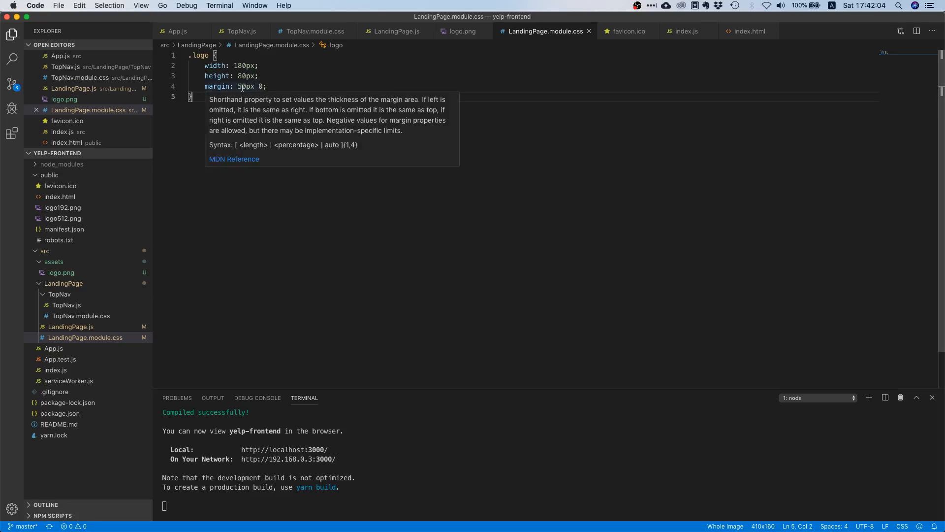
pyautogui.doubleClick(245, 86)
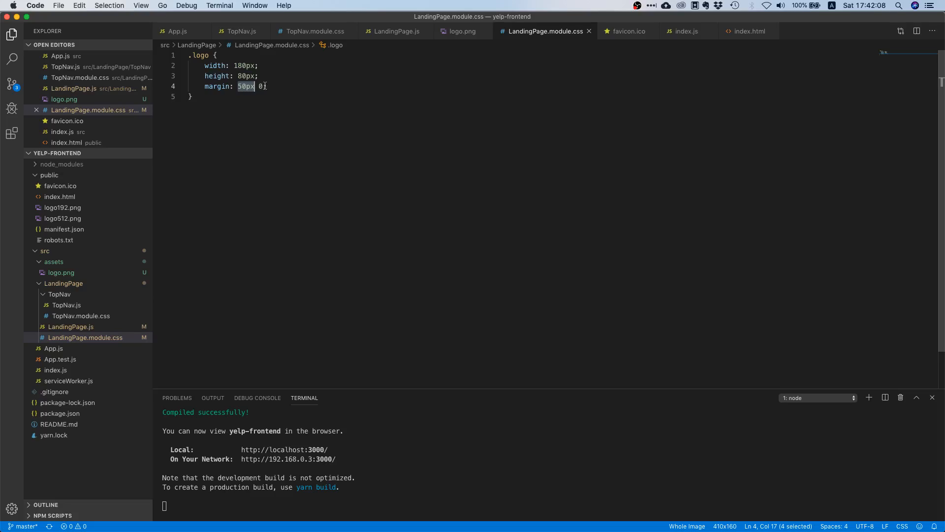
pyautogui.click(301, 76)
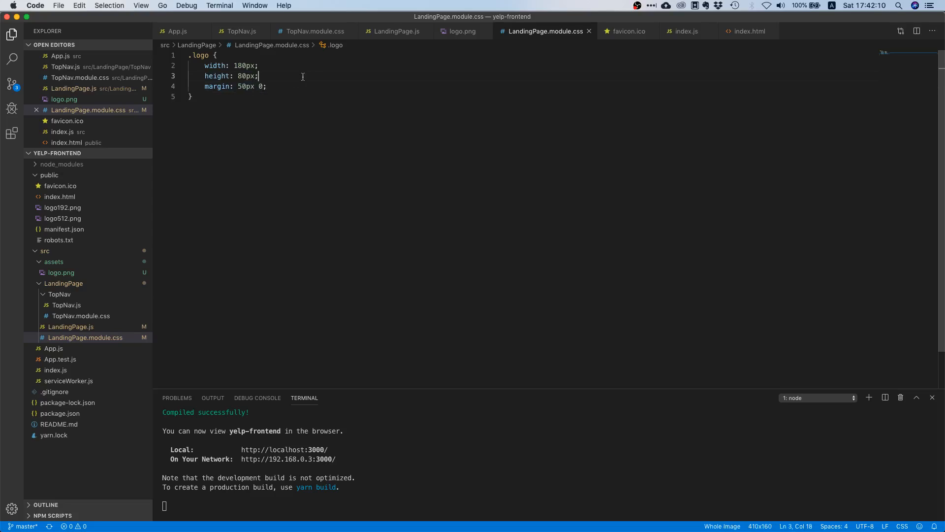
pyautogui.click(268, 86)
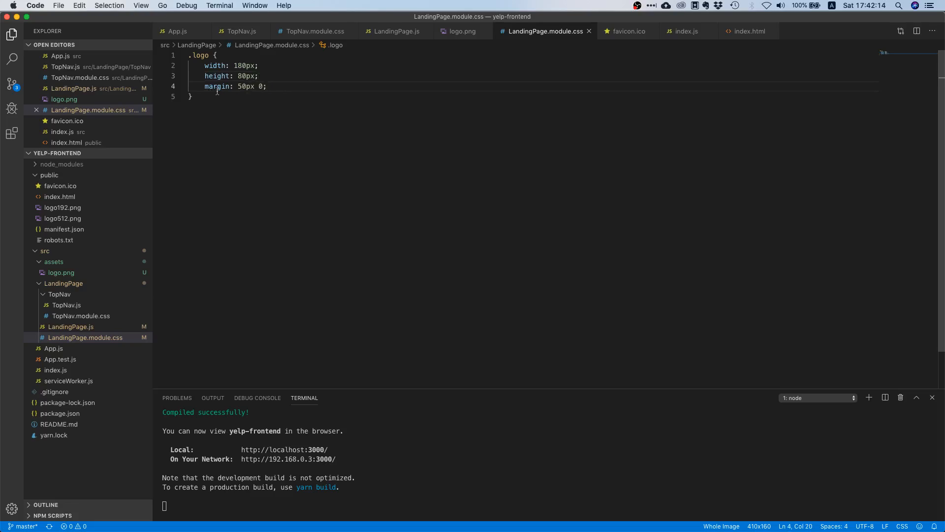
pyautogui.moveTo(217, 86)
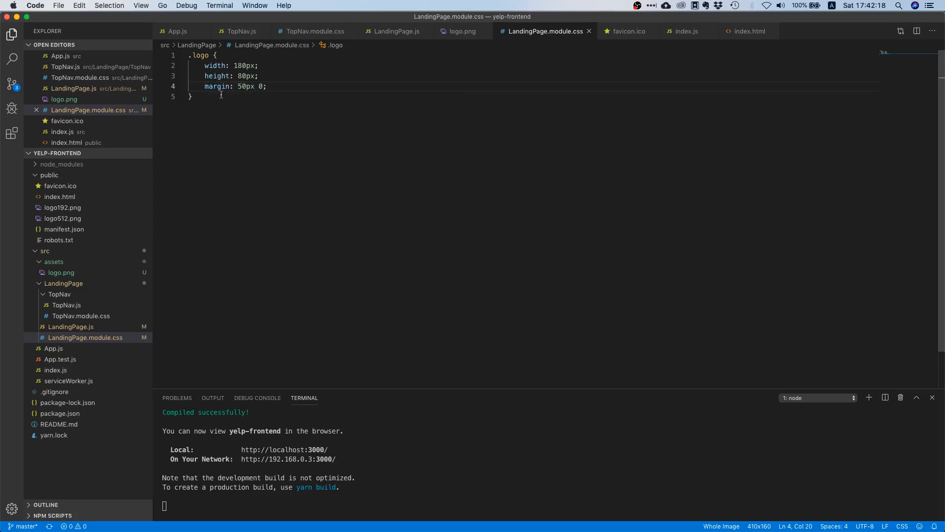
pyautogui.moveTo(266, 95)
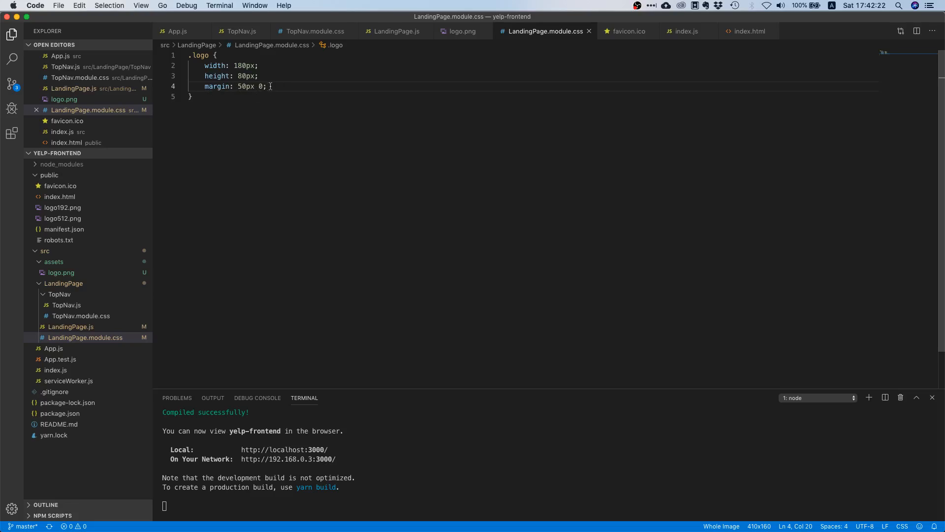
pyautogui.moveTo(304, 146)
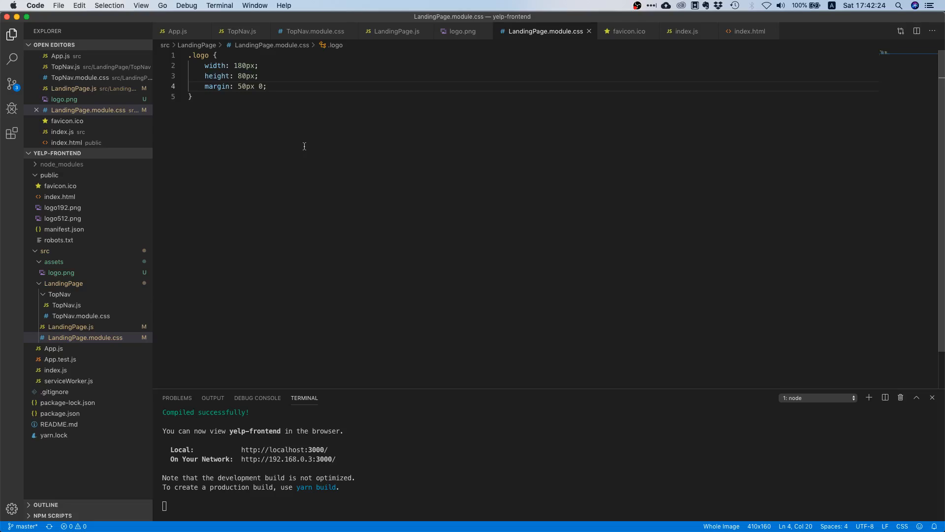
pyautogui.moveTo(471, 399)
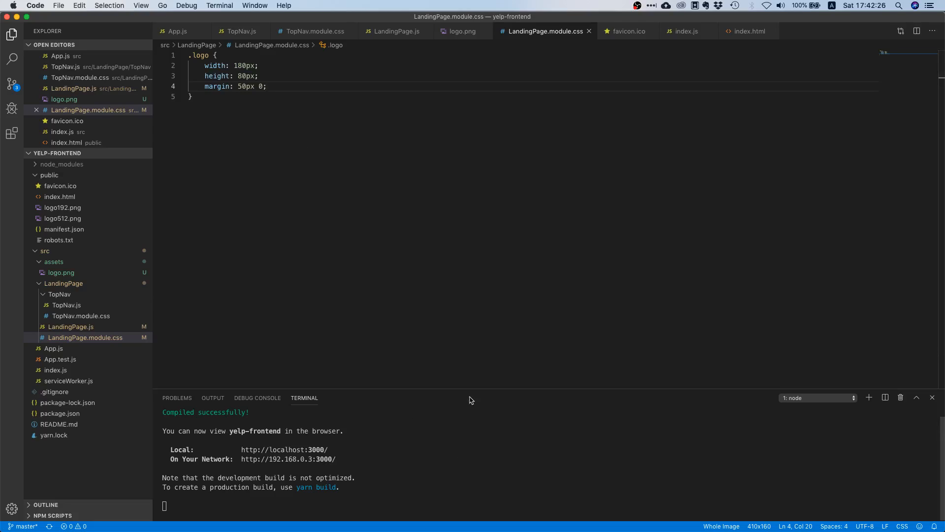
pyautogui.click(191, 97)
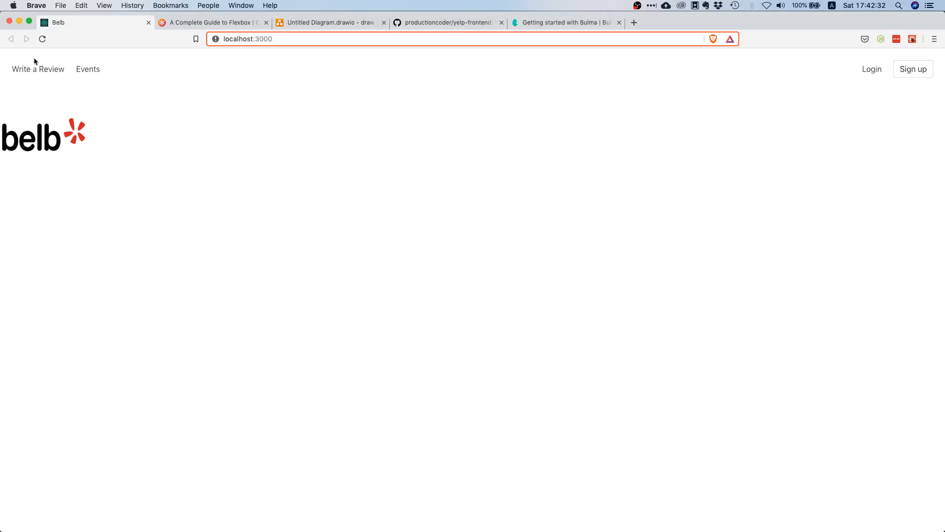
pyautogui.moveTo(110, 137)
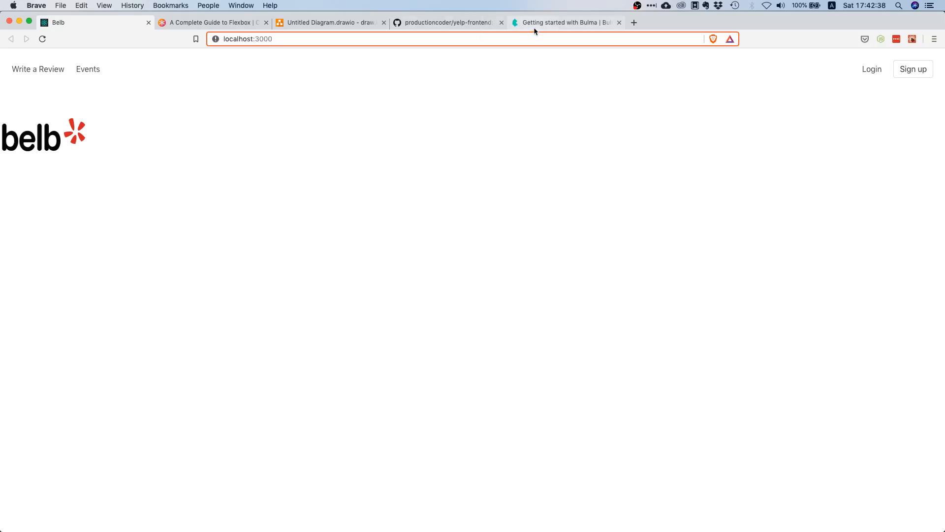
pyautogui.moveTo(317, 25)
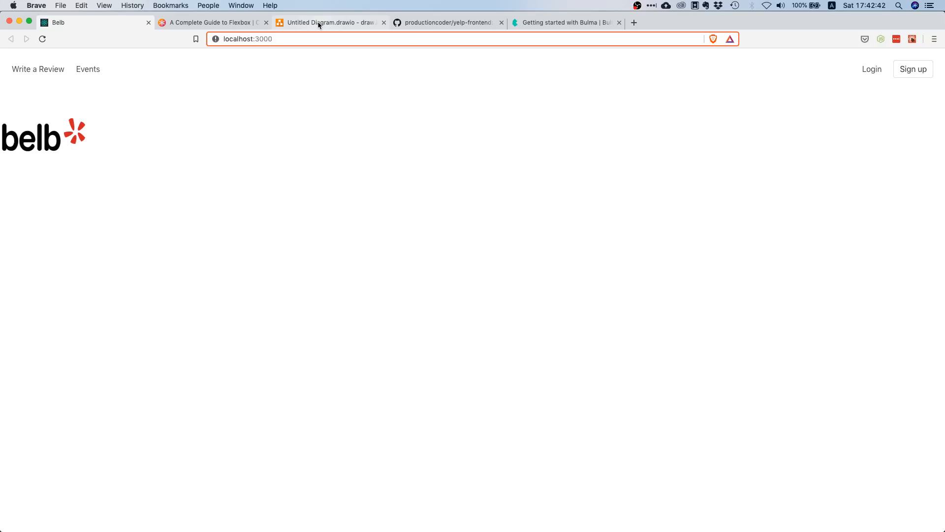
pyautogui.moveTo(329, 22)
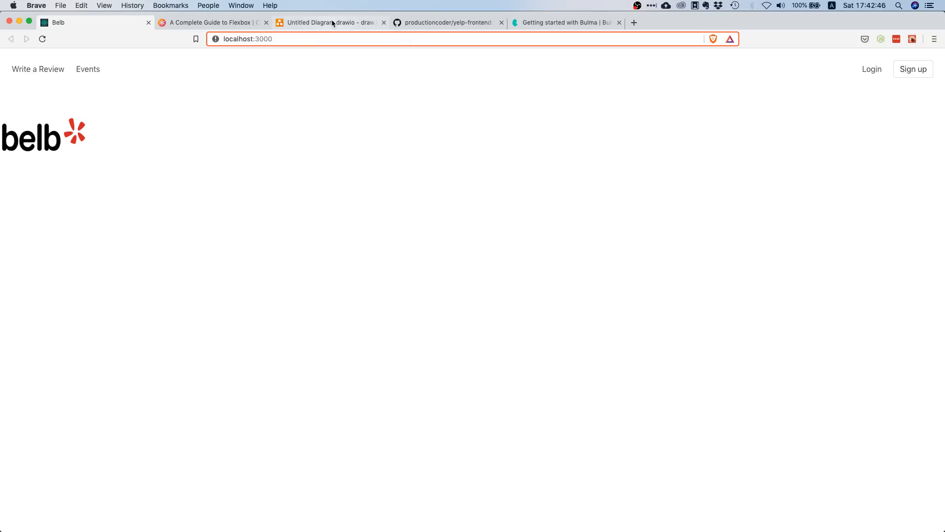
pyautogui.click(331, 22)
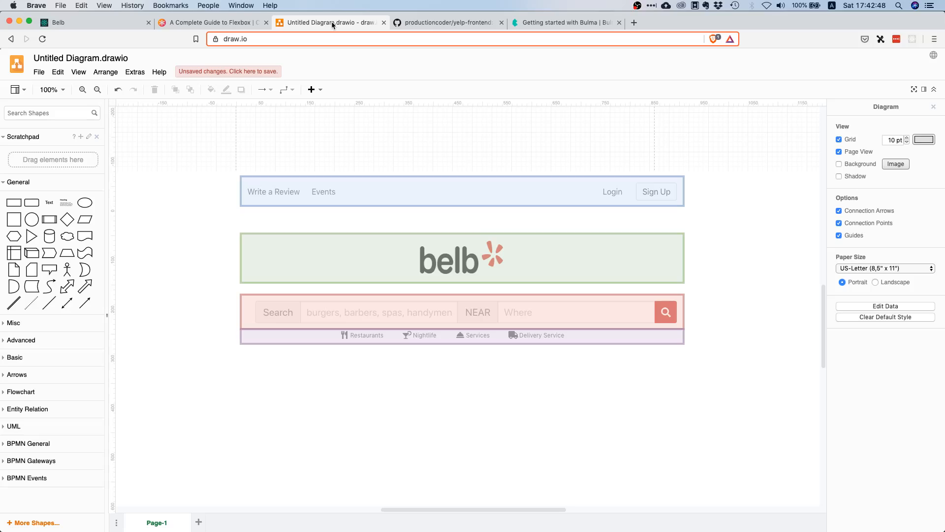
pyautogui.click(462, 166)
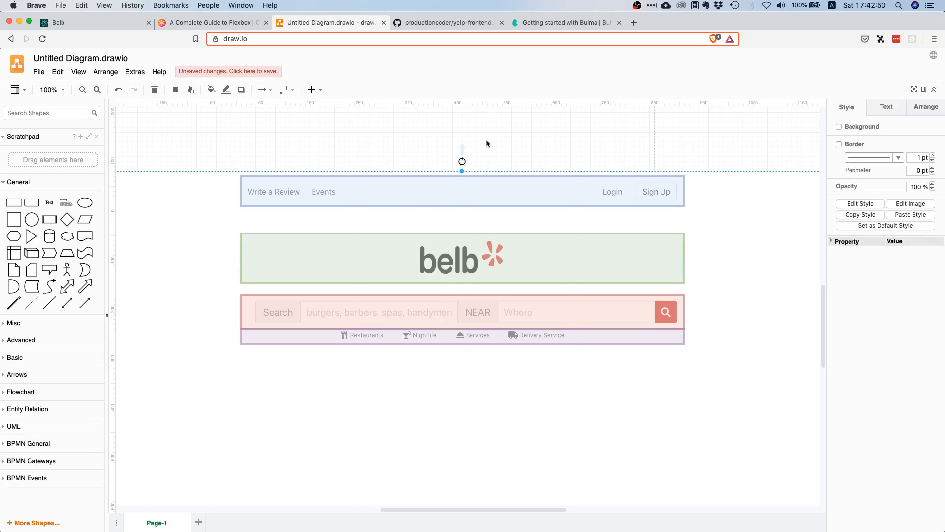
pyautogui.click(458, 388)
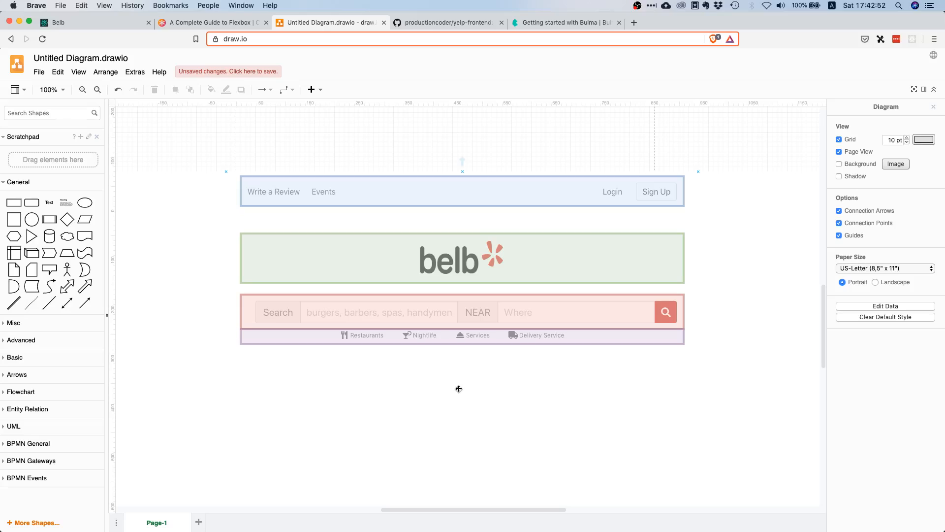
pyautogui.moveTo(202, 299)
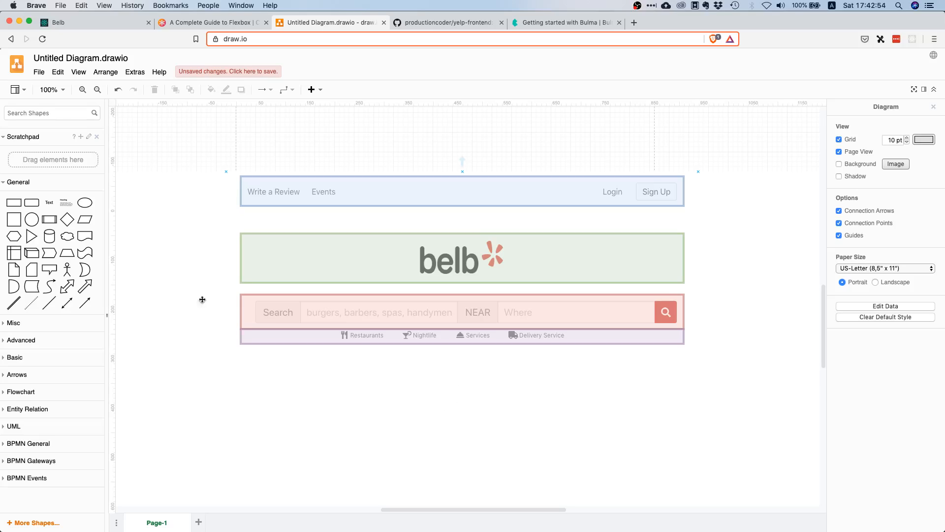
pyautogui.moveTo(347, 372)
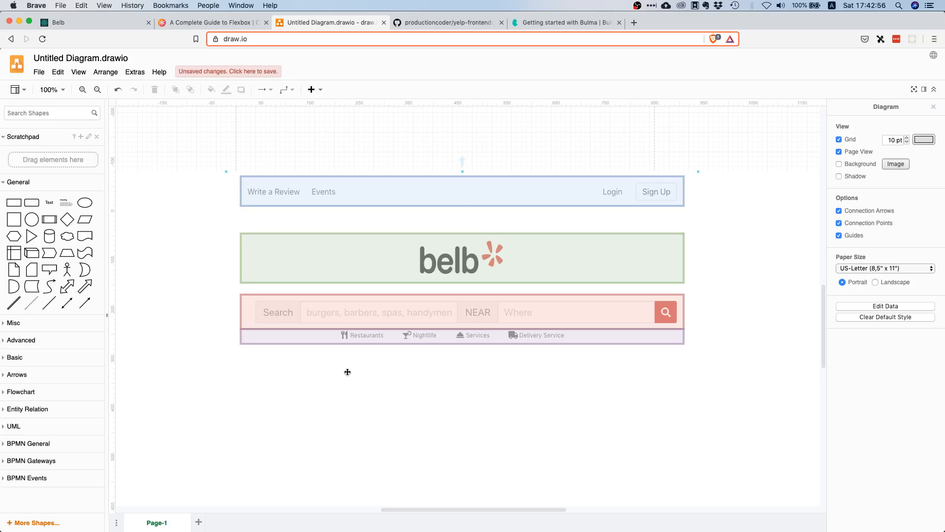
pyautogui.moveTo(209, 361)
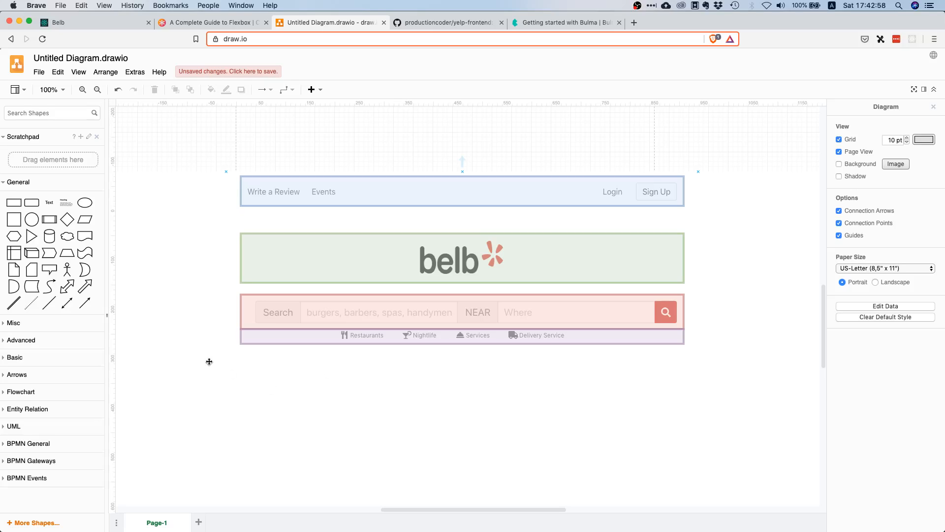
pyautogui.moveTo(229, 304)
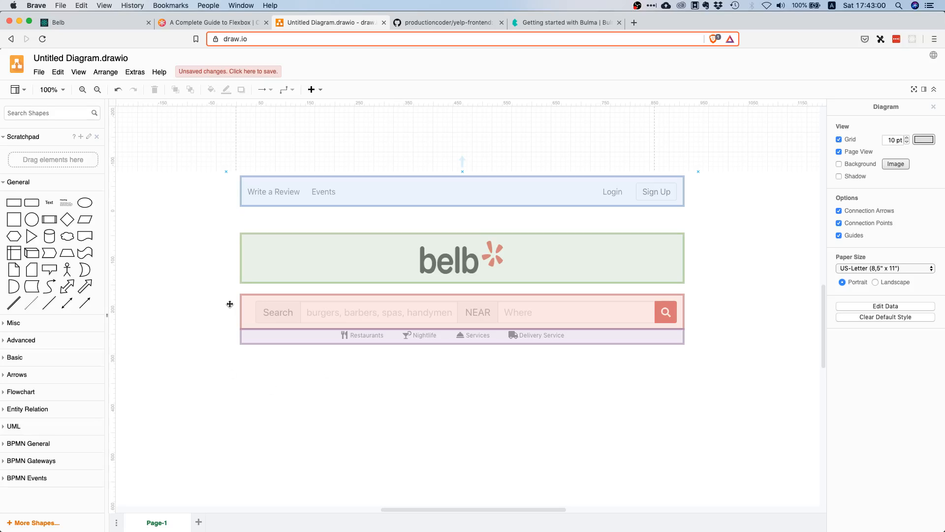
pyautogui.moveTo(728, 337)
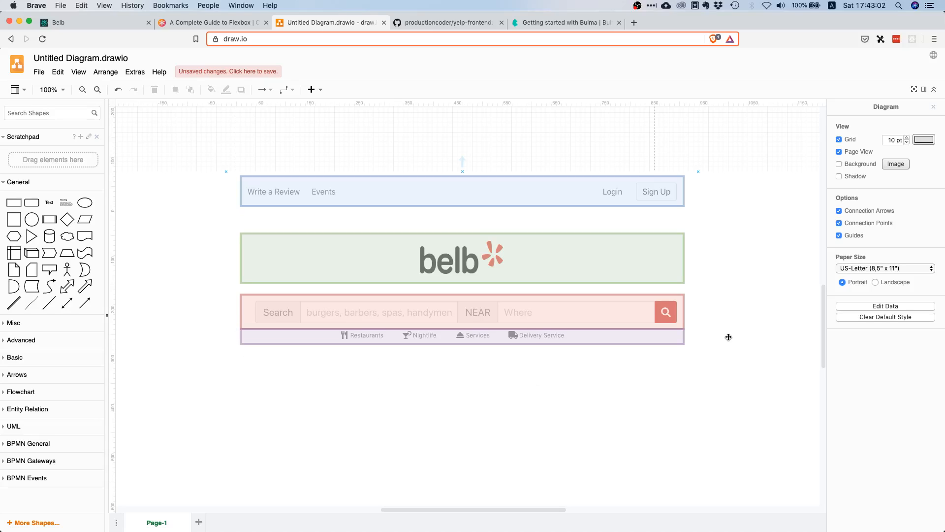
pyautogui.moveTo(593, 413)
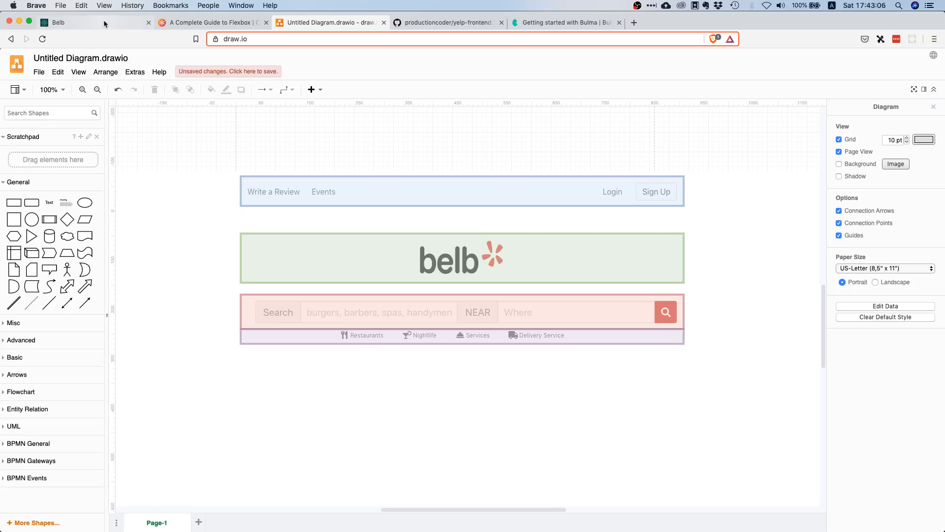
# View the running Belb landing page at localhost:3000 in Brave.
pyautogui.click(57, 22)
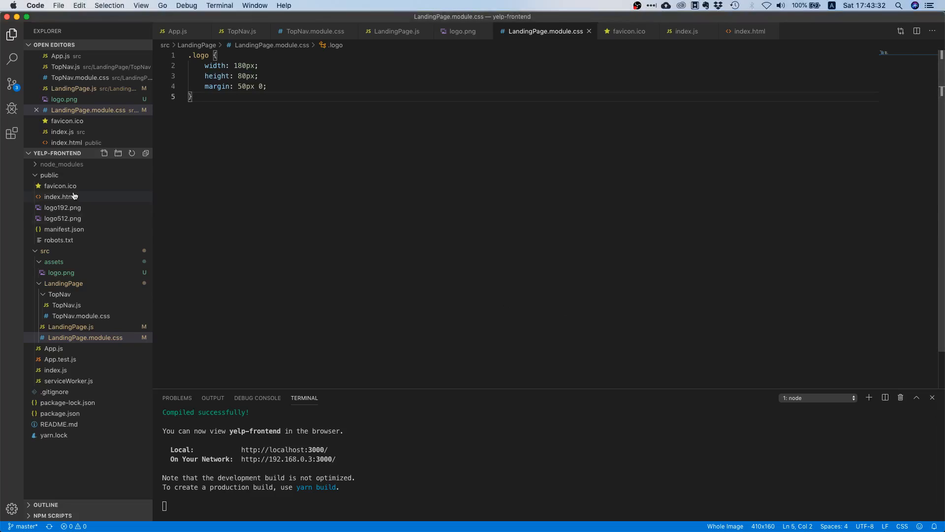
# Swap public/favicon.ico's React logo for the red belb burst icon.
pyautogui.click(60, 186)
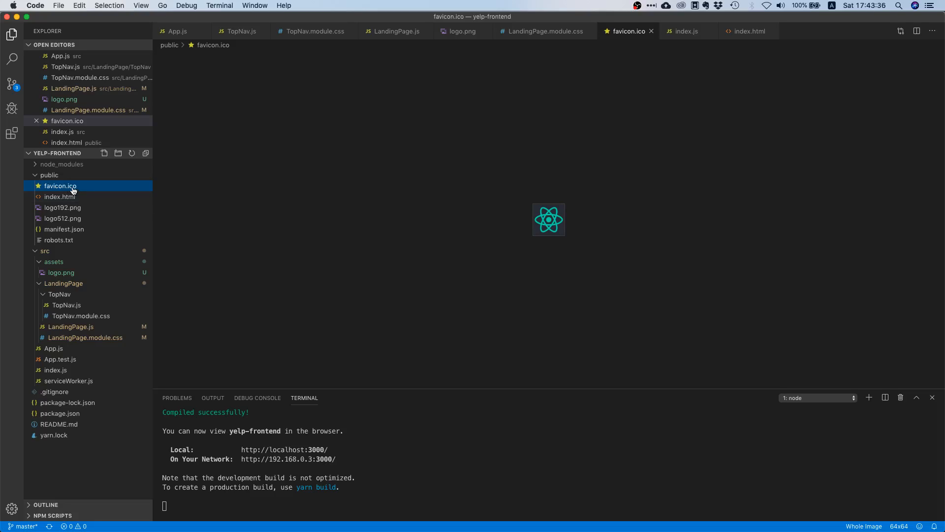
pyautogui.rightClick(59, 186)
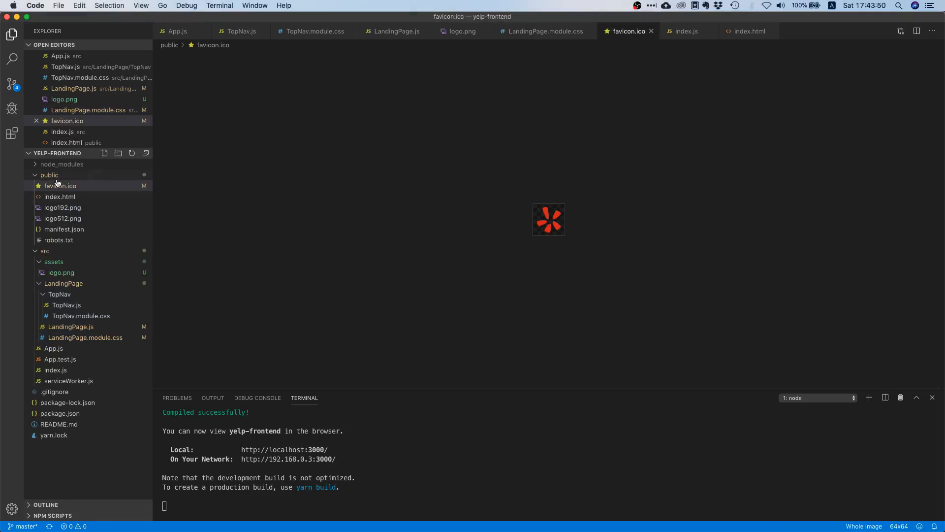
pyautogui.moveTo(87, 218)
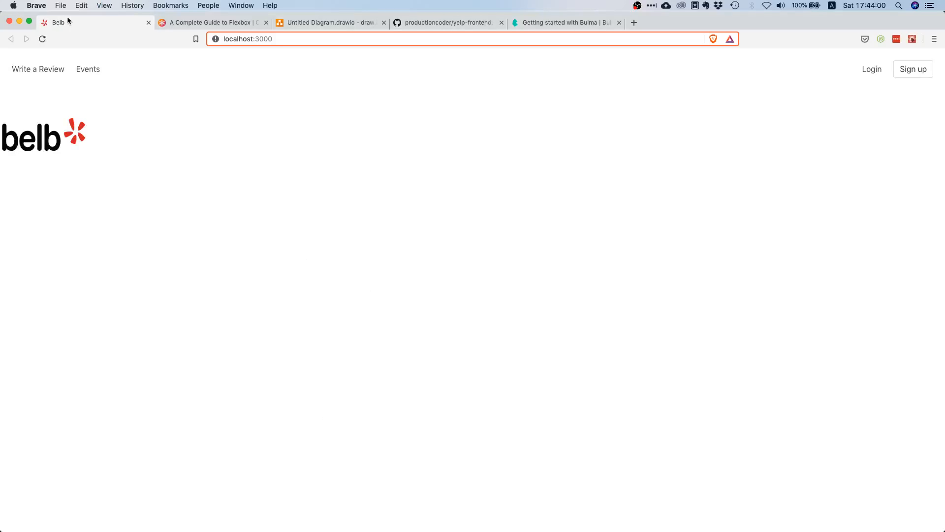
pyautogui.moveTo(81, 122)
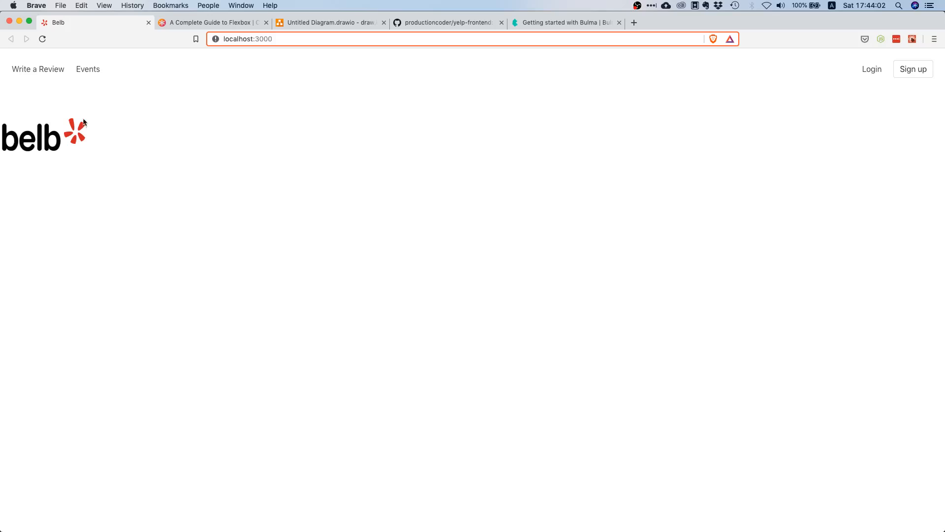
pyautogui.moveTo(89, 115)
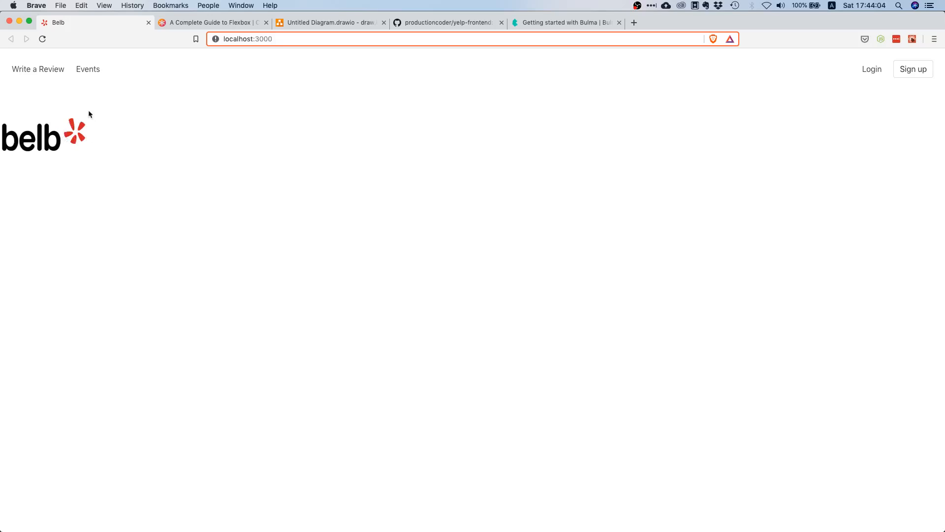
pyautogui.moveTo(84, 151)
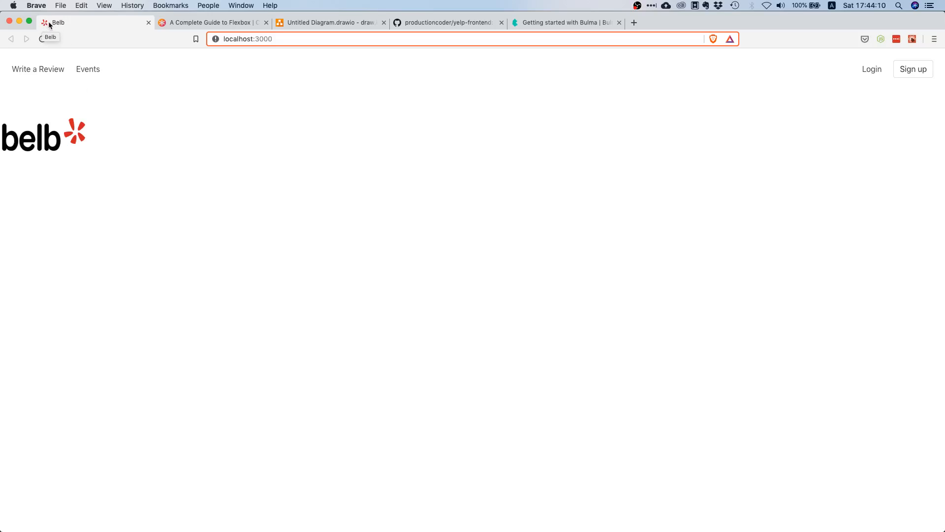
pyautogui.moveTo(172, 212)
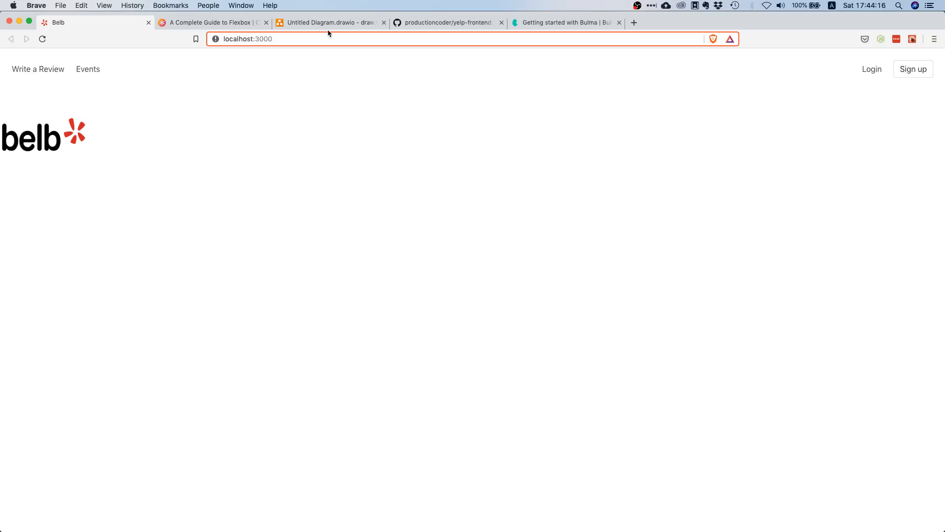
# Inspect the category bar in the draw.io landing page mockup.
pyautogui.click(329, 22)
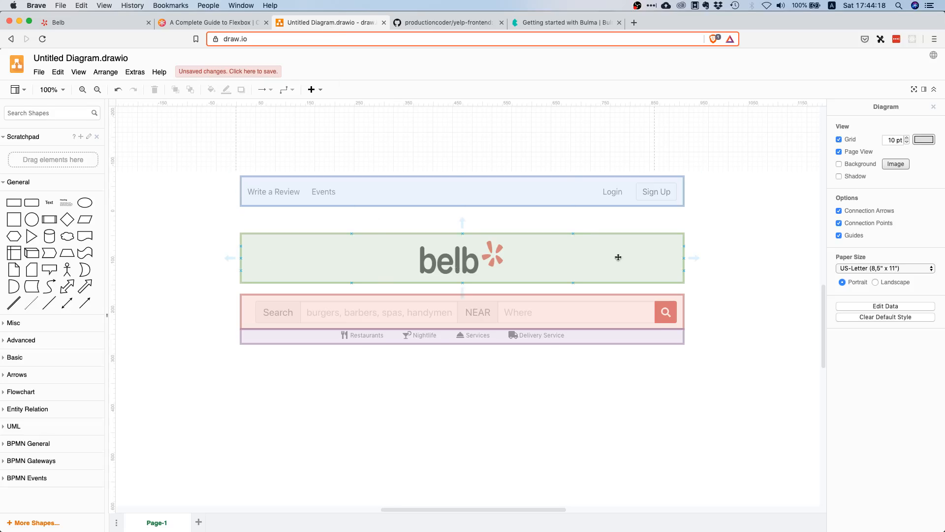
pyautogui.moveTo(641, 248)
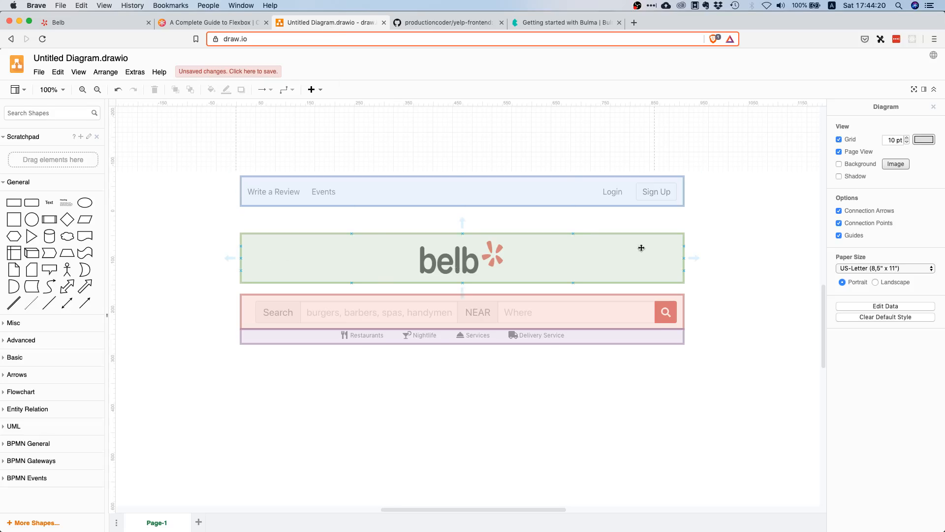
pyautogui.moveTo(363, 250)
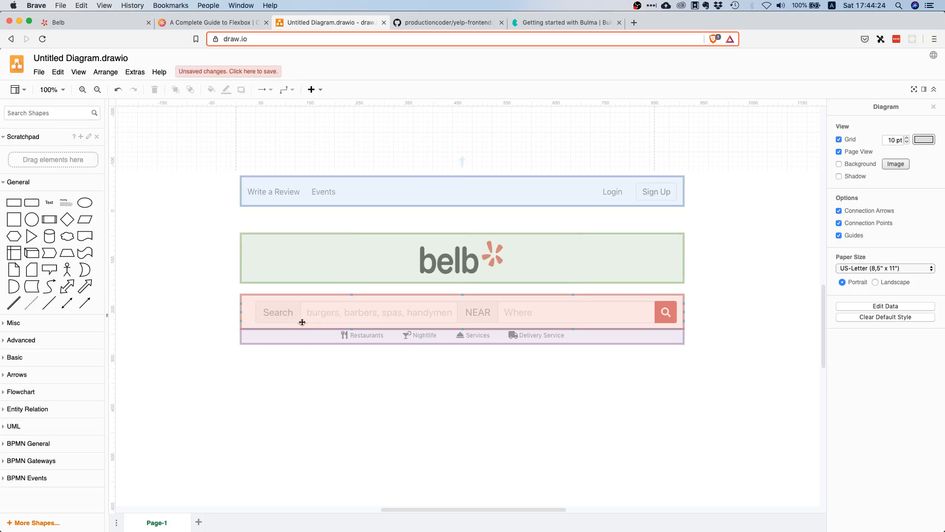
pyautogui.click(366, 335)
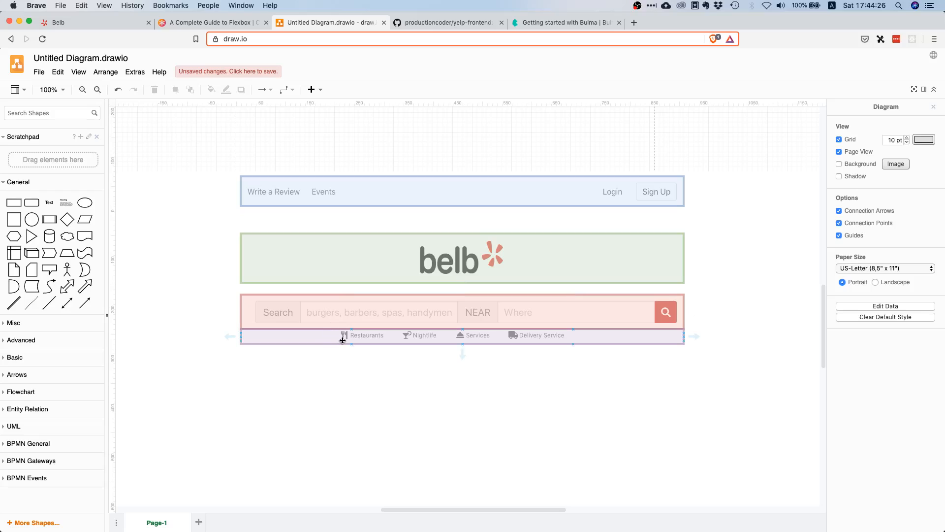
pyautogui.moveTo(370, 339)
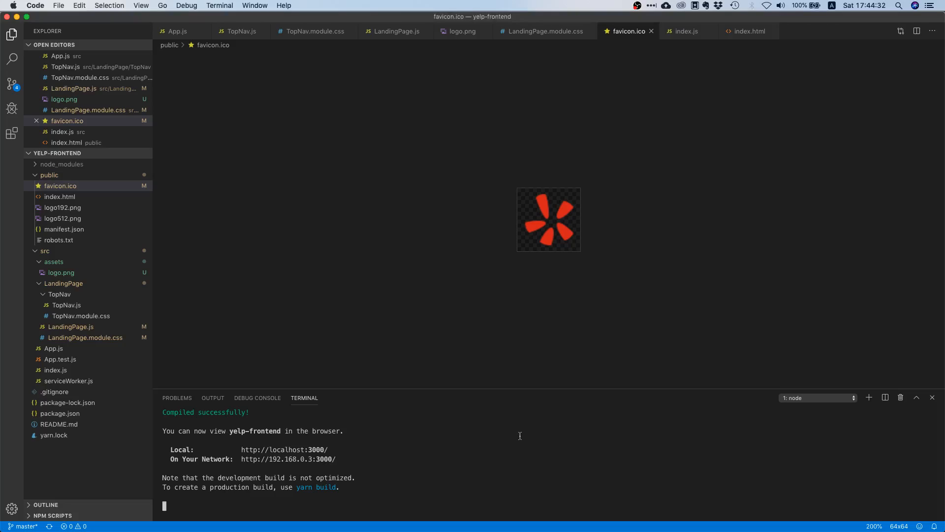
# Stop the dev server, stage all changes, commit as "add logo" and push.
pyautogui.press('ctrl+c')
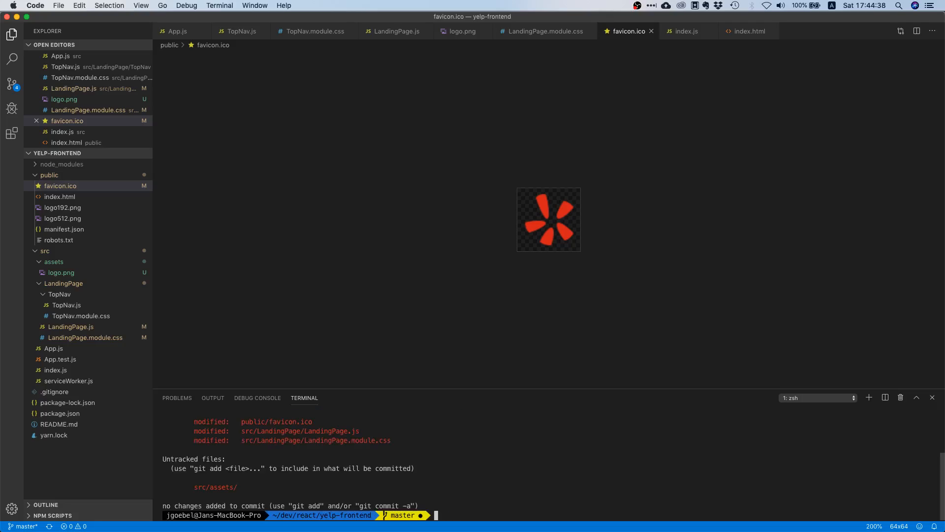
pyautogui.moveTo(300, 431)
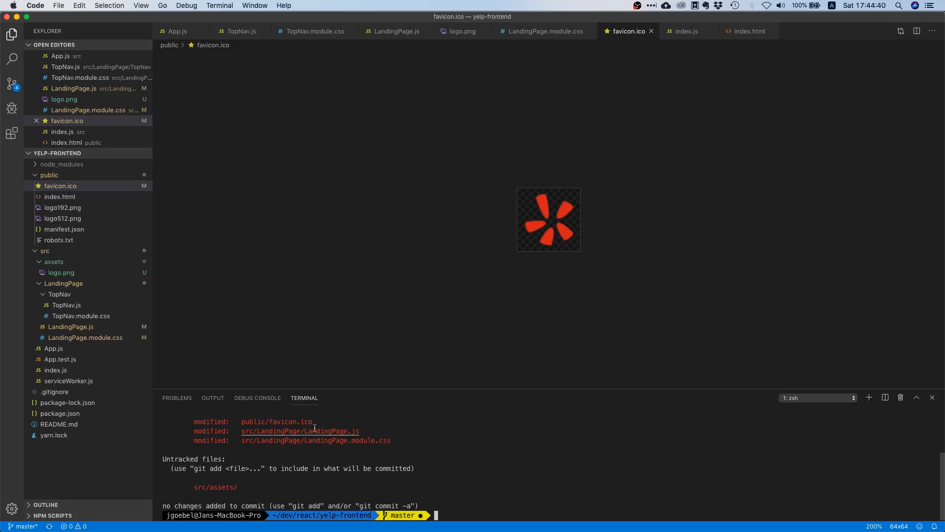
pyautogui.moveTo(313, 430)
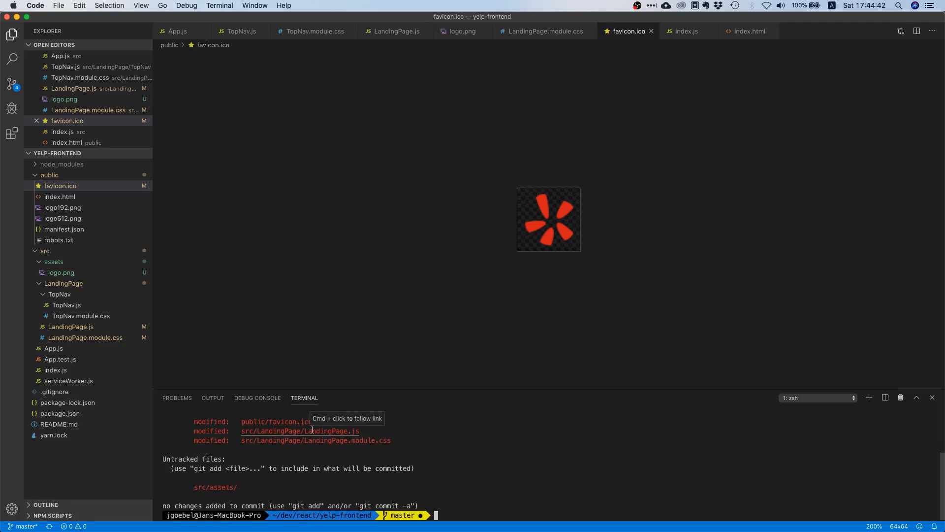
pyautogui.moveTo(258, 462)
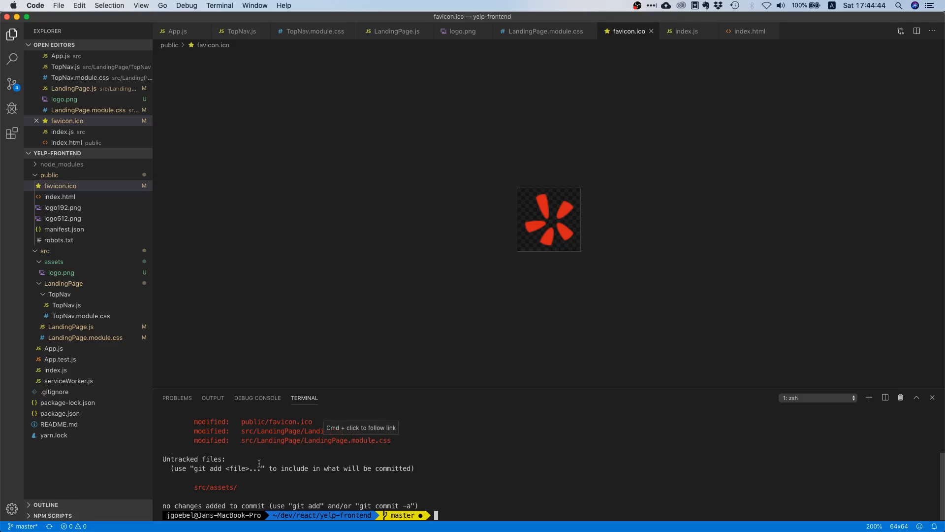
pyautogui.moveTo(240, 493)
pyautogui.write('git add -')
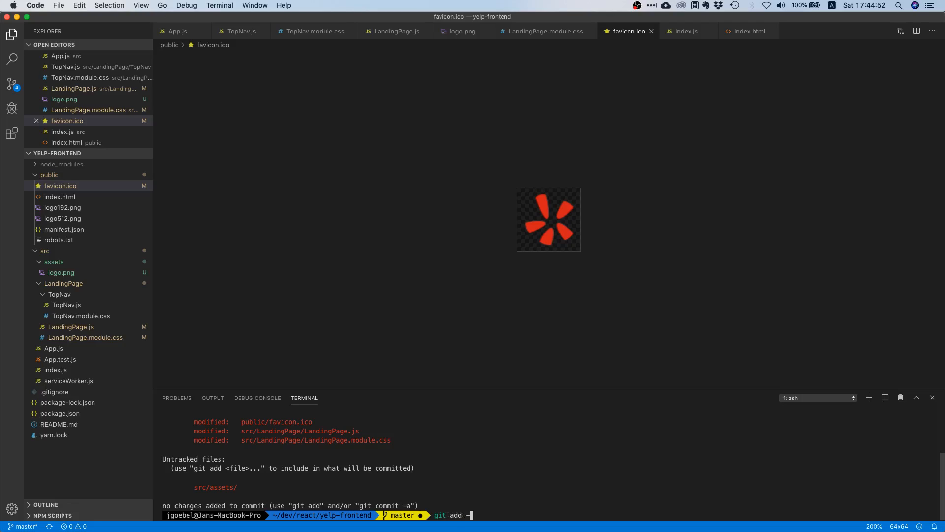
pyautogui.press('Return')
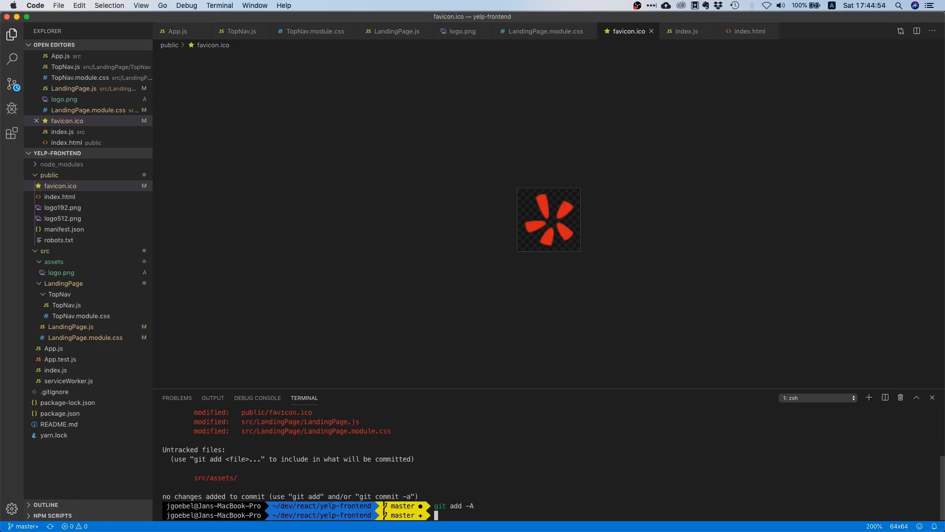
pyautogui.write('git commit -m "add logo')
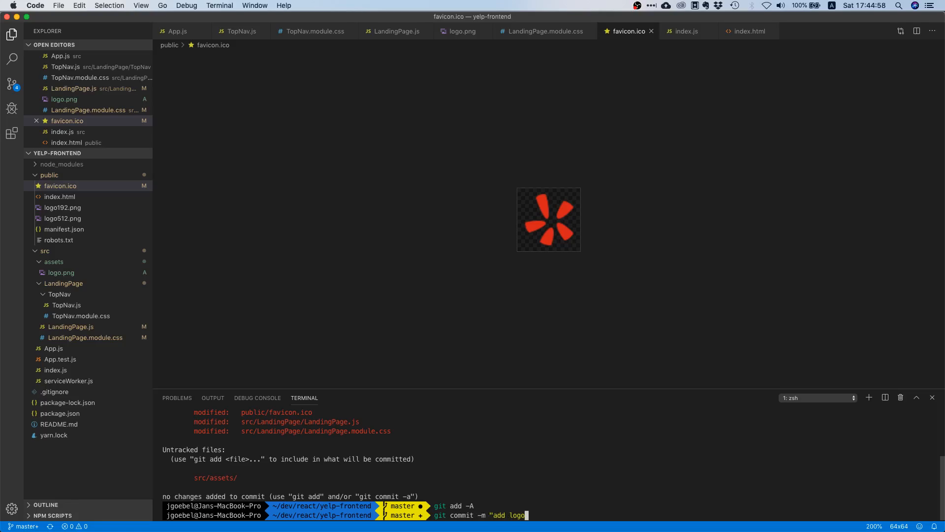
pyautogui.press('Return')
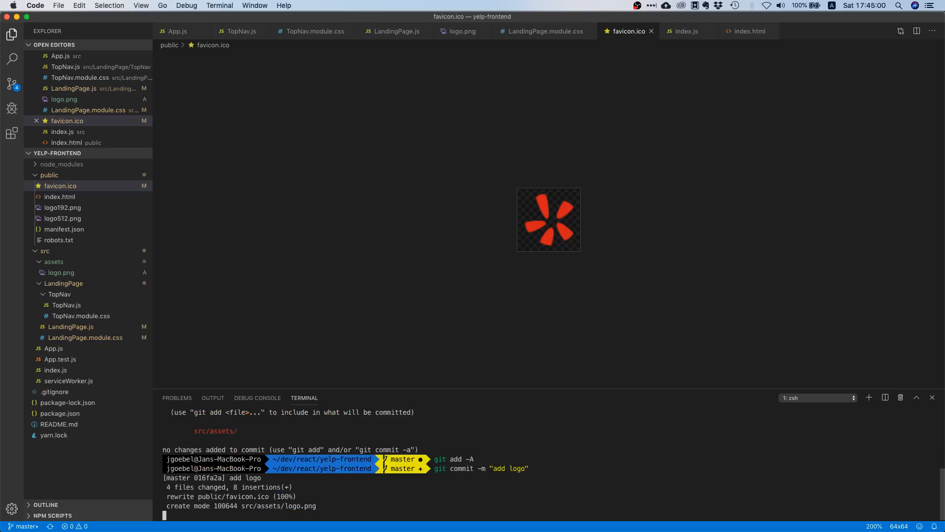
pyautogui.write('git')
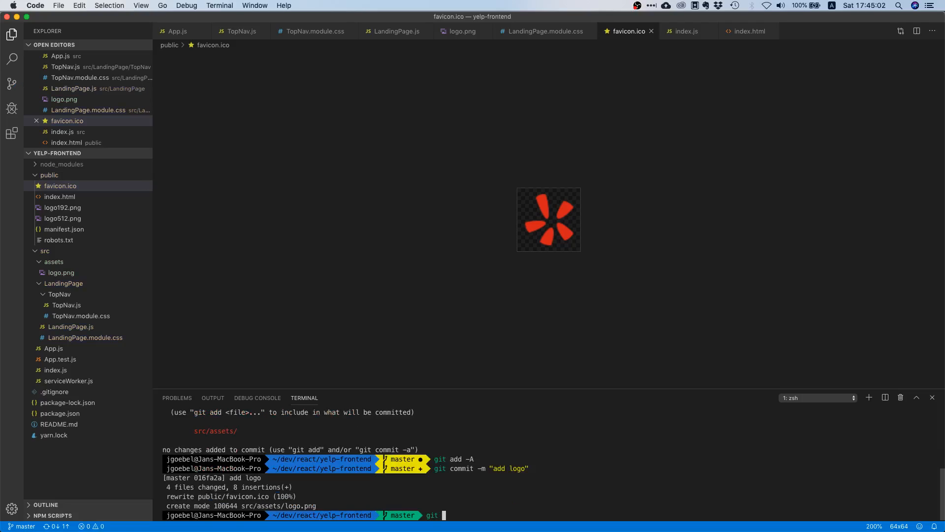
pyautogui.write('git push')
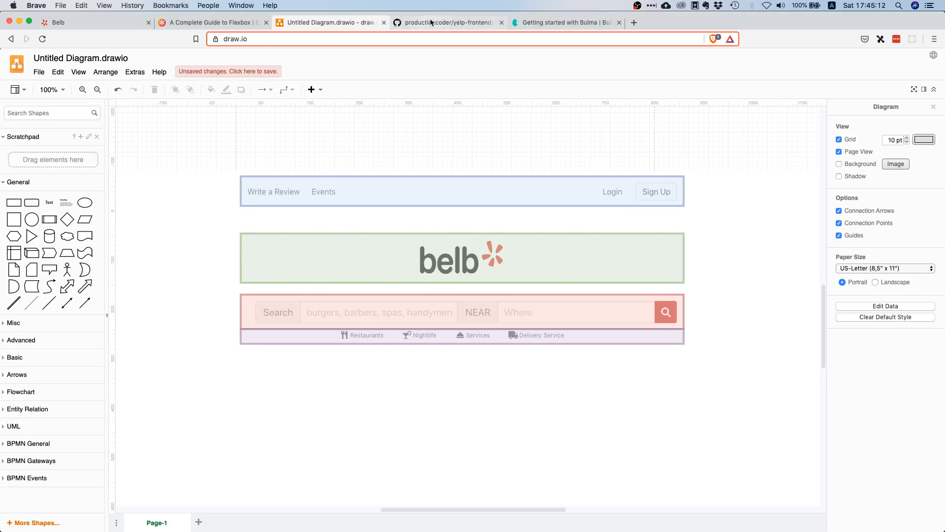
# Switch Brave to the productioncoder/yelp-frontend GitHub repository tab.
pyautogui.click(446, 22)
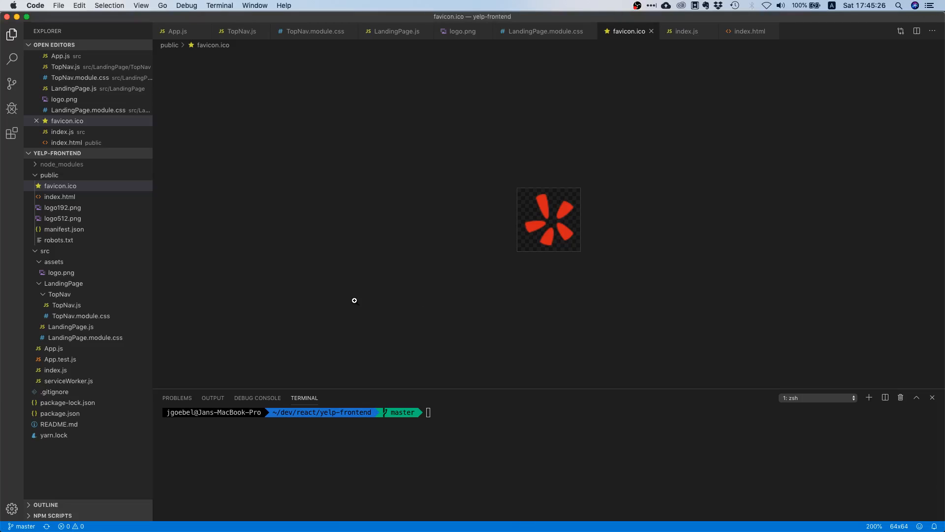
pyautogui.moveTo(318, 303)
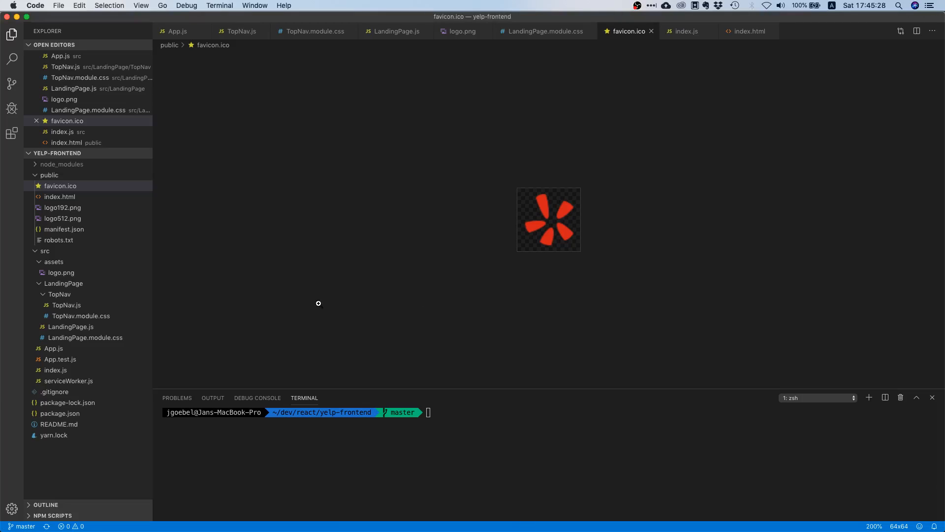
pyautogui.moveTo(280, 319)
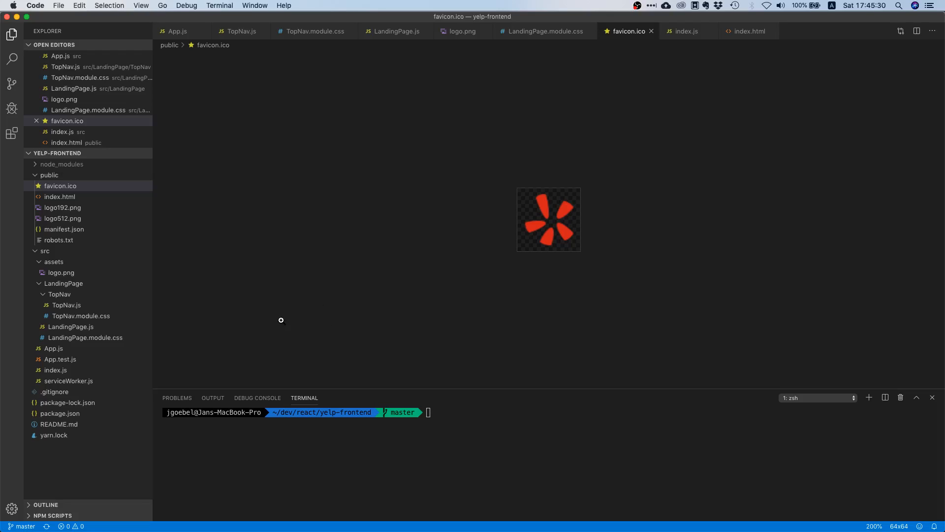